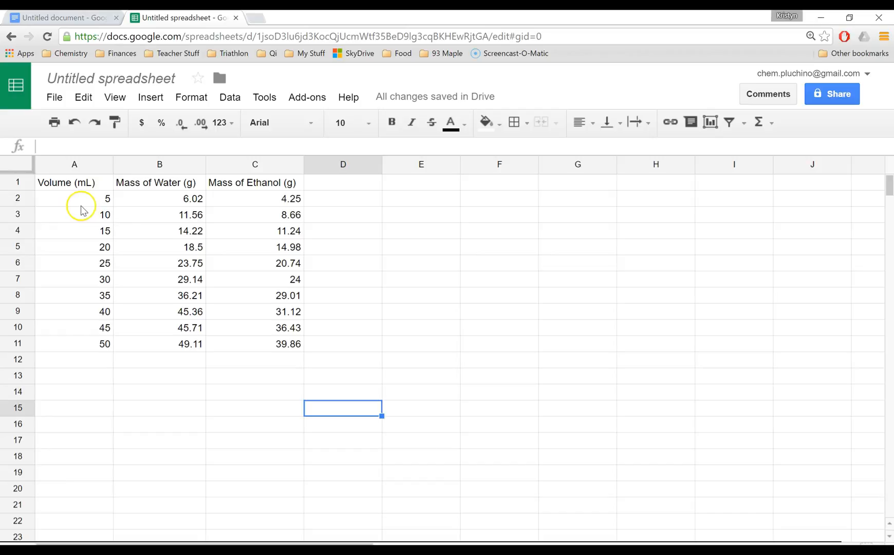
# Format columns A–C as numbers with two decimal places via Format > Number.
pyautogui.click(74, 199)
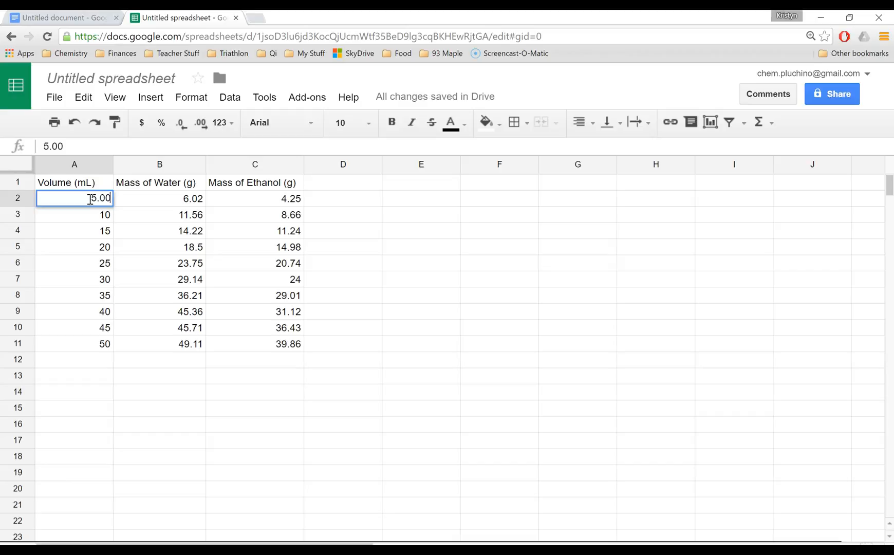
pyautogui.press('enter')
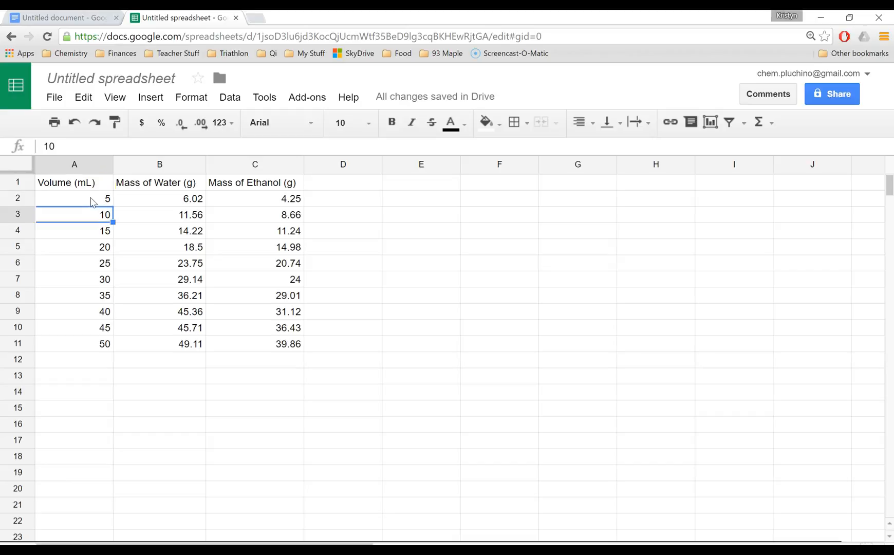
pyautogui.click(74, 164)
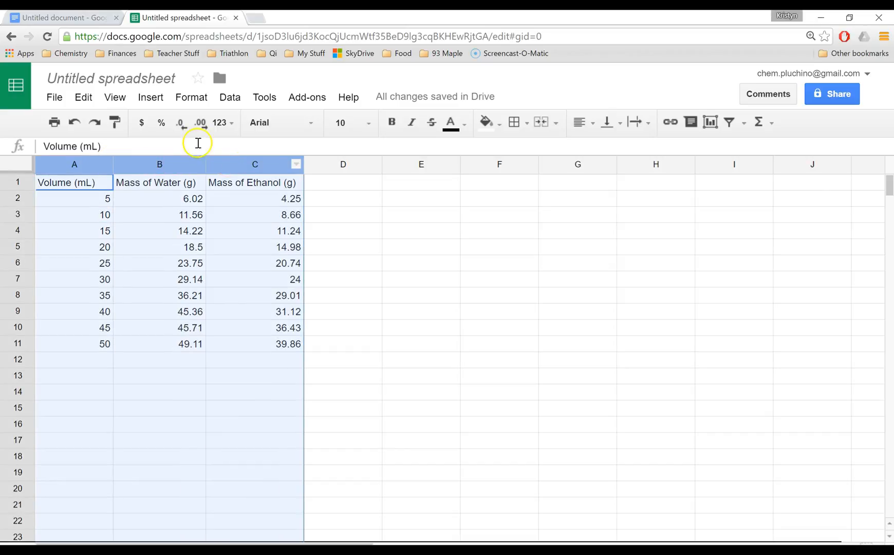
pyautogui.click(191, 96)
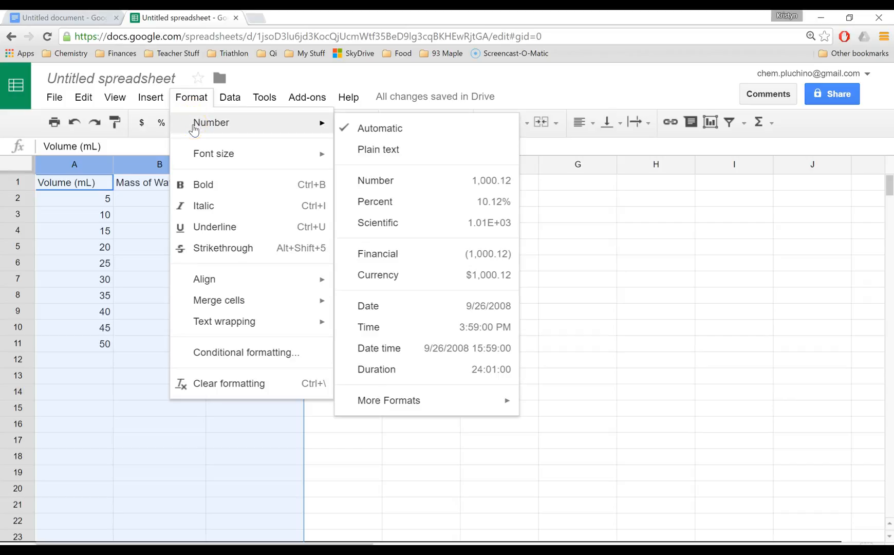
pyautogui.moveTo(380, 127)
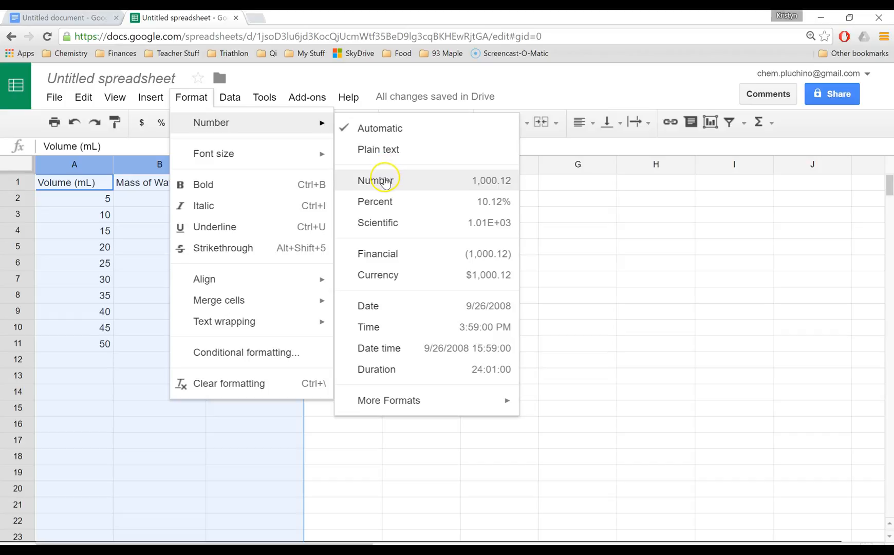
pyautogui.click(377, 179)
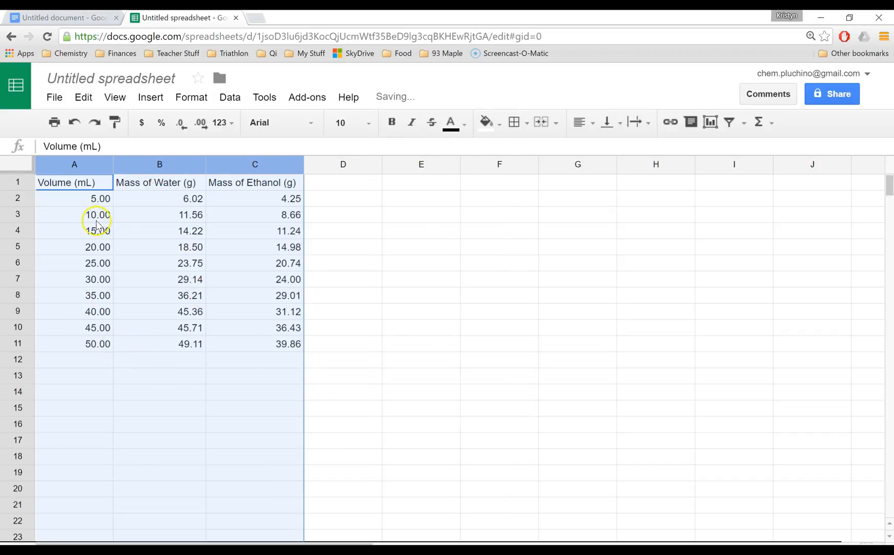
pyautogui.moveTo(359, 362)
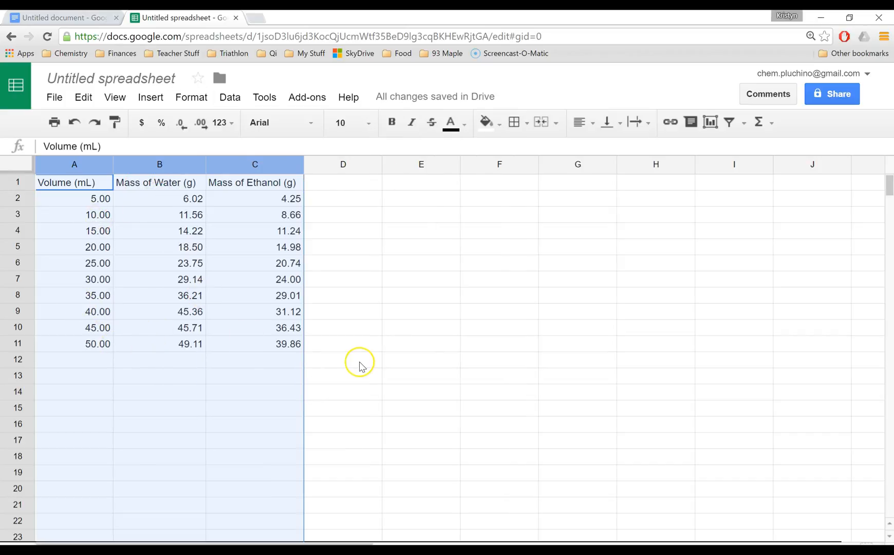
pyautogui.click(342, 358)
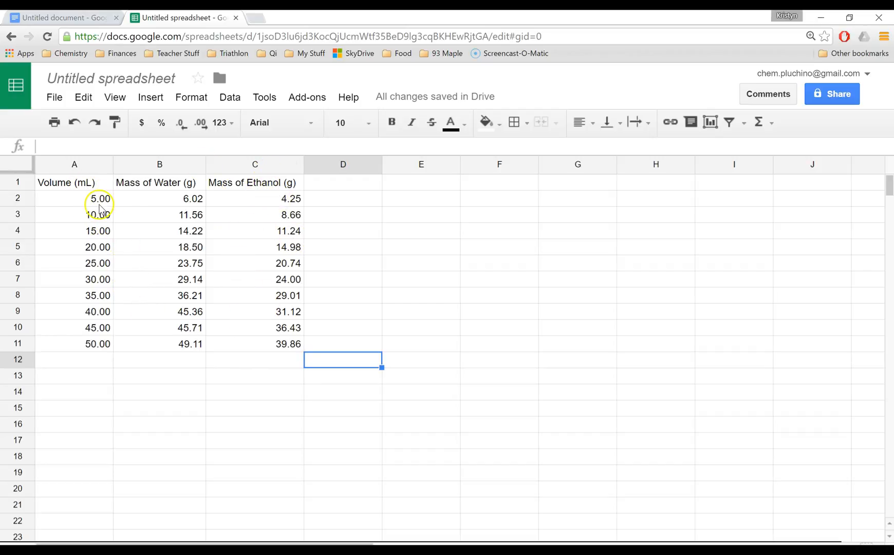
# Insert a scatter chart of A1:B11 (Mass of Water vs. Volume) and place it beside the table.
pyautogui.click(74, 182)
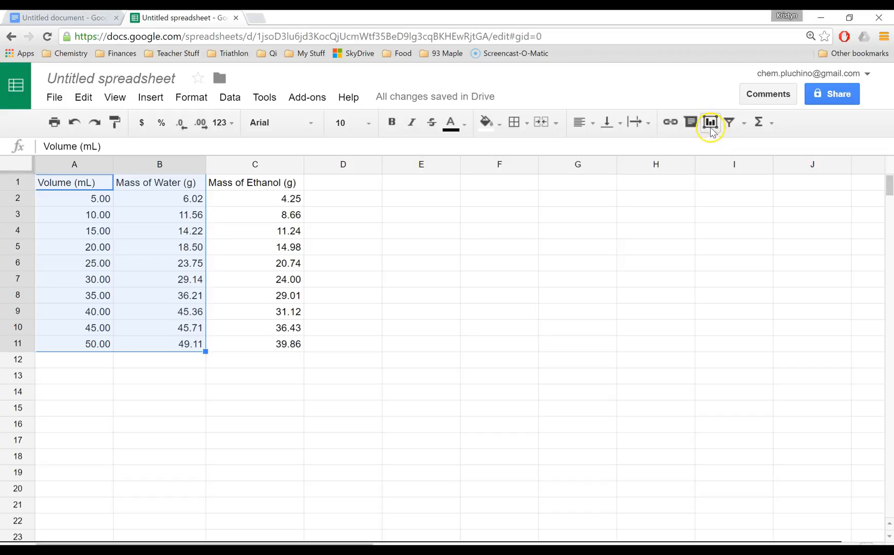
pyautogui.moveTo(710, 122)
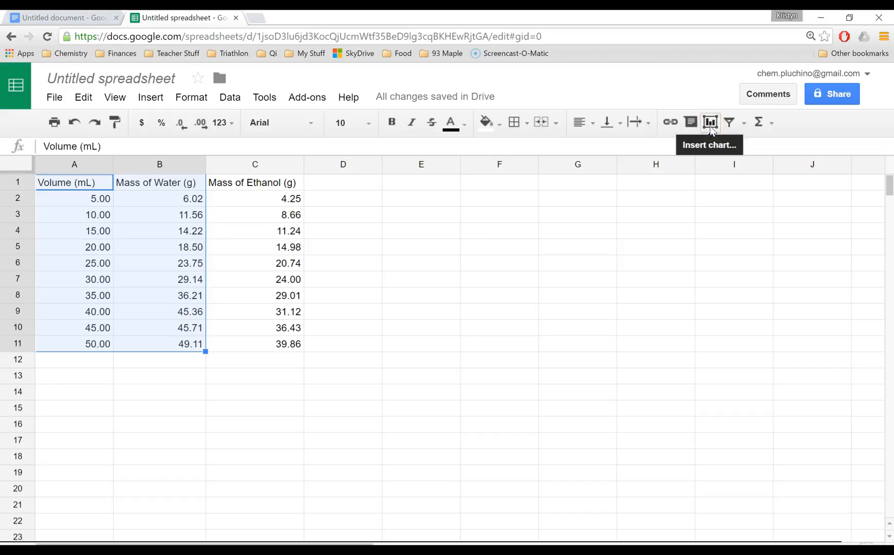
pyautogui.click(710, 122)
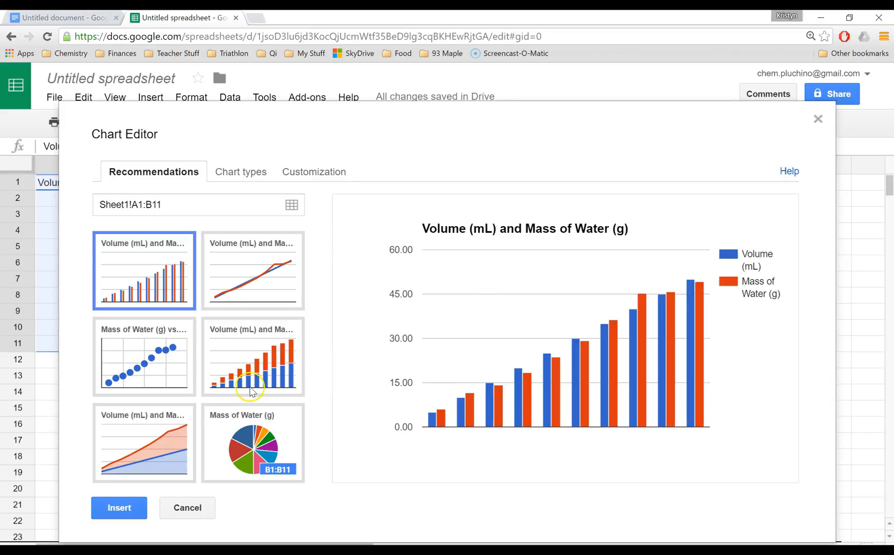
pyautogui.click(143, 356)
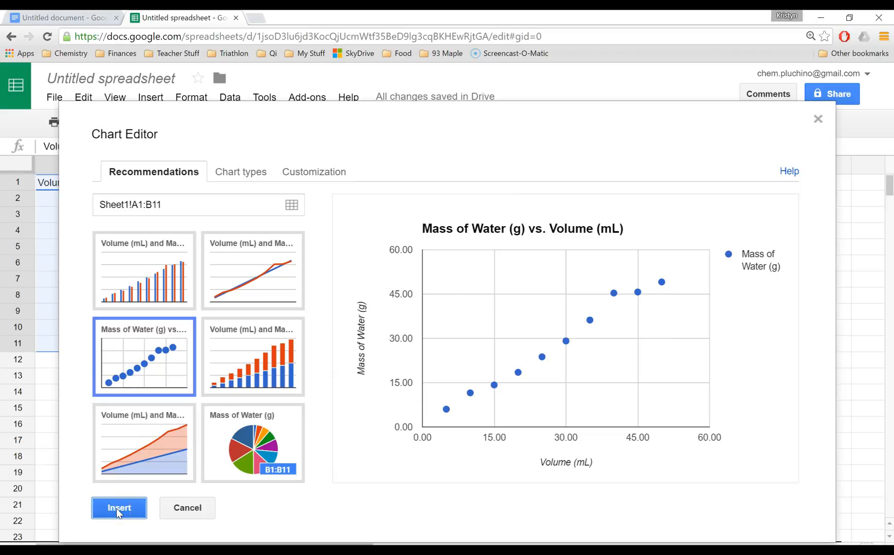
pyautogui.click(118, 507)
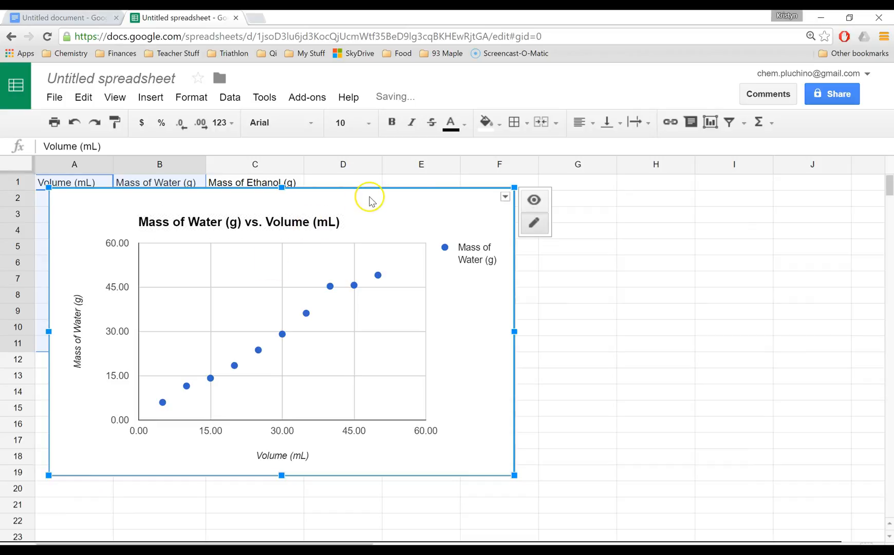
pyautogui.moveTo(368, 200); pyautogui.dragTo(675, 199)
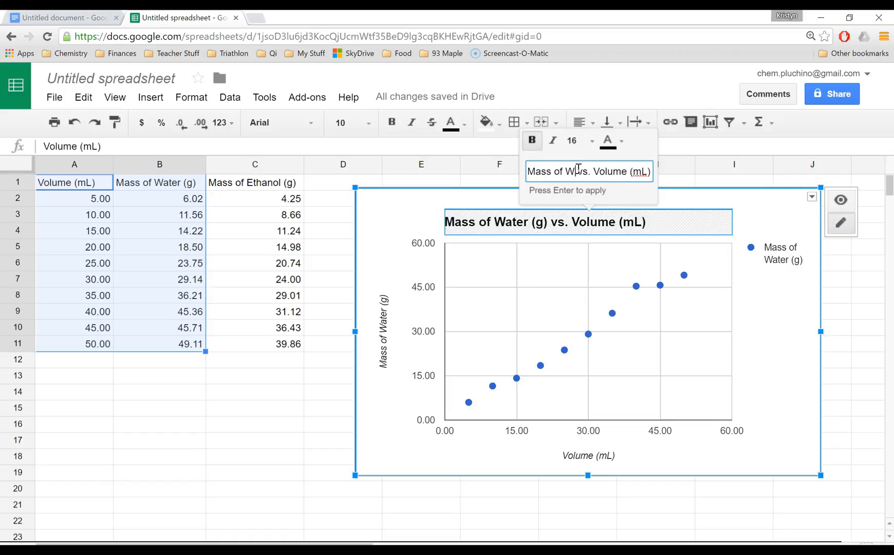
# Retitle the chart to 'Mass vs. Volume'.
pyautogui.write('Mass vs. Volume (mL)')
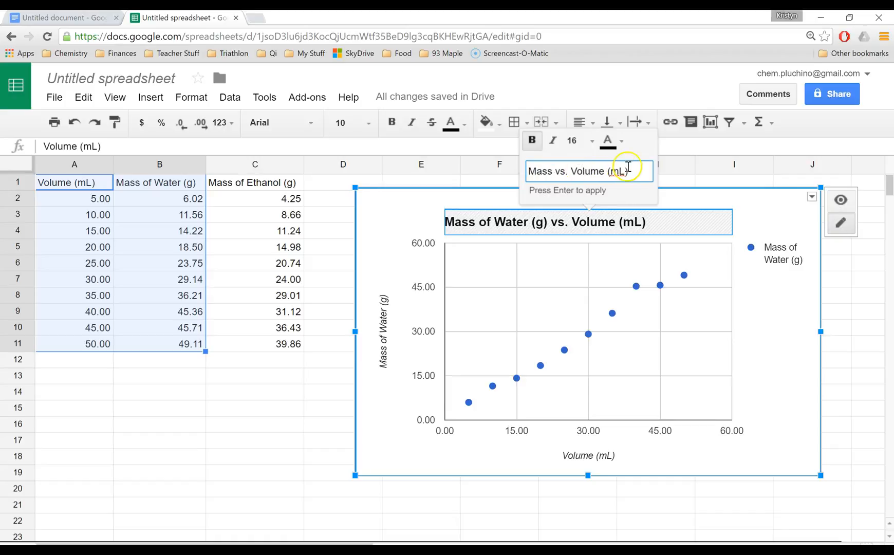
pyautogui.press('Backspace')
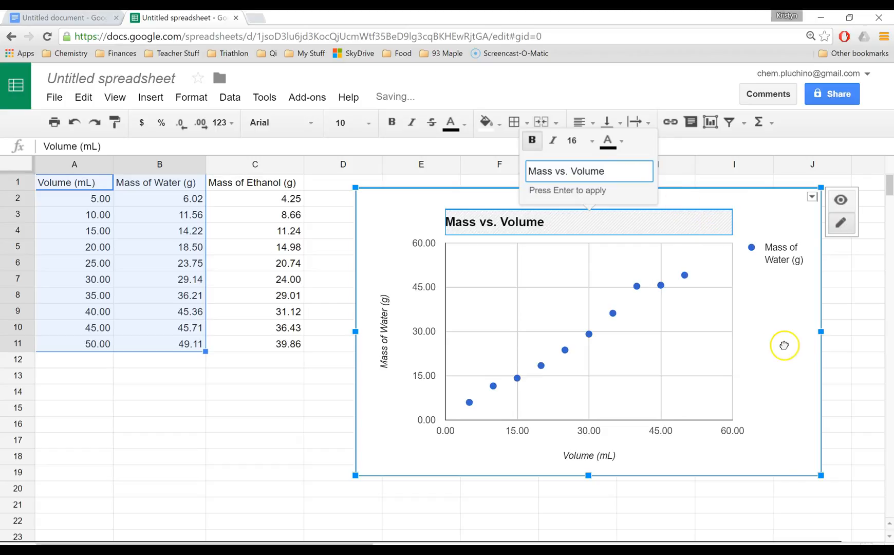
pyautogui.moveTo(423, 305)
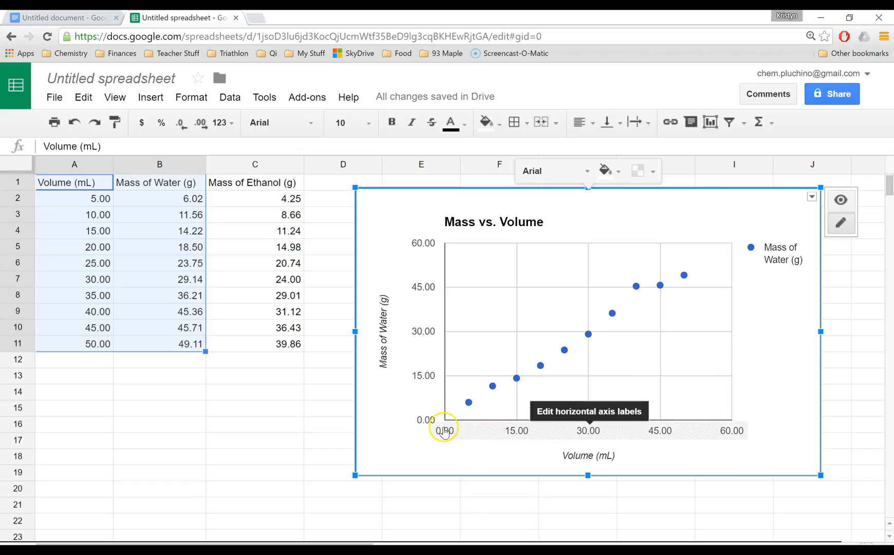
# Set the horizontal Volume axis maximum to 60.
pyautogui.click(444, 431)
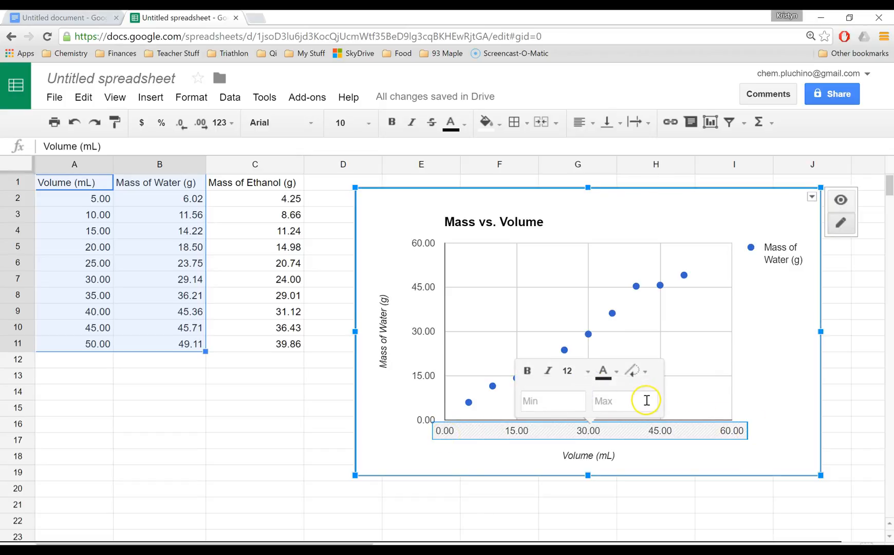
pyautogui.click(625, 401)
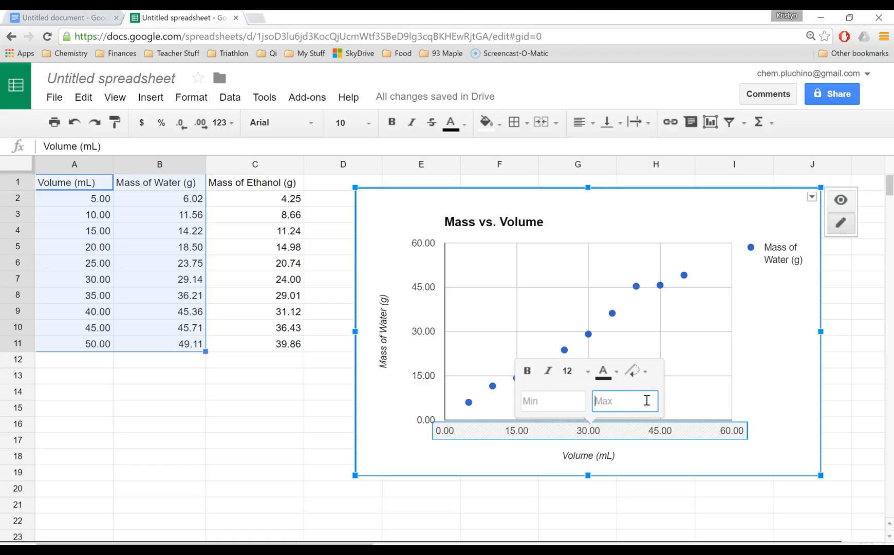
pyautogui.write('100')
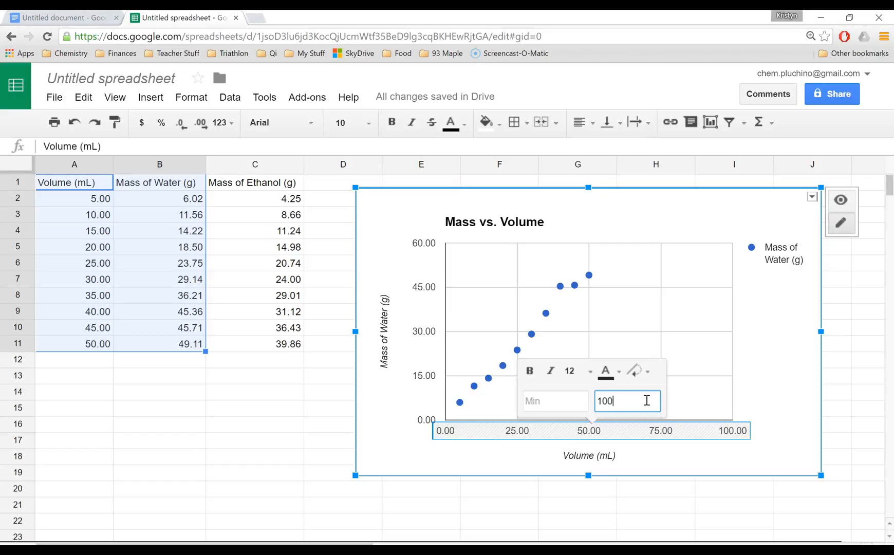
pyautogui.write('6')
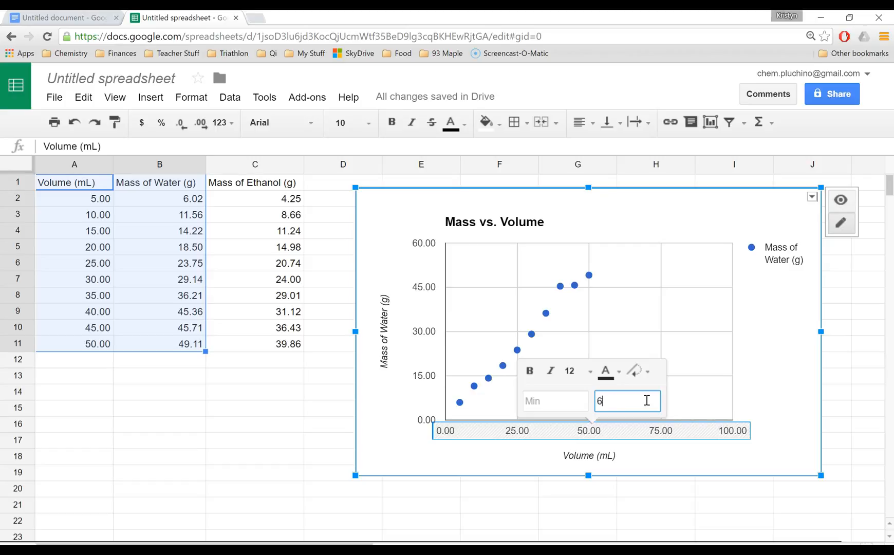
pyautogui.write('0')
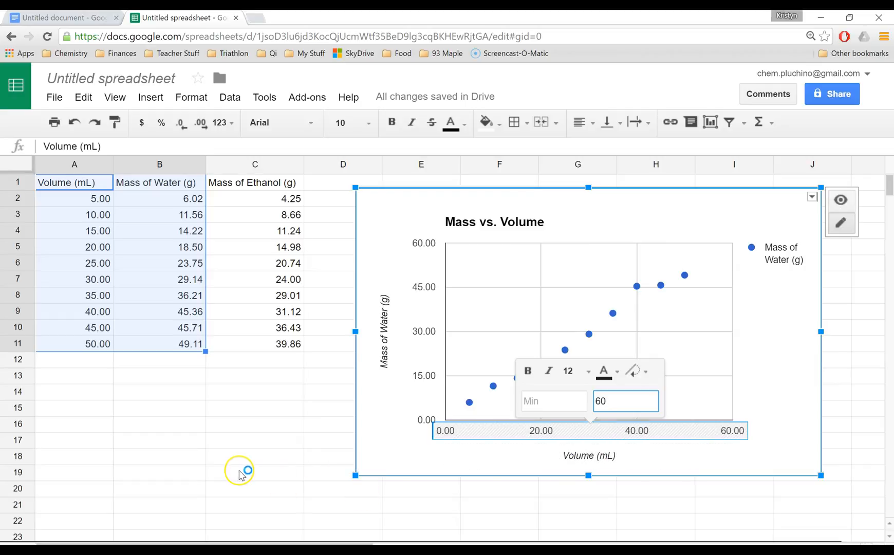
pyautogui.click(255, 473)
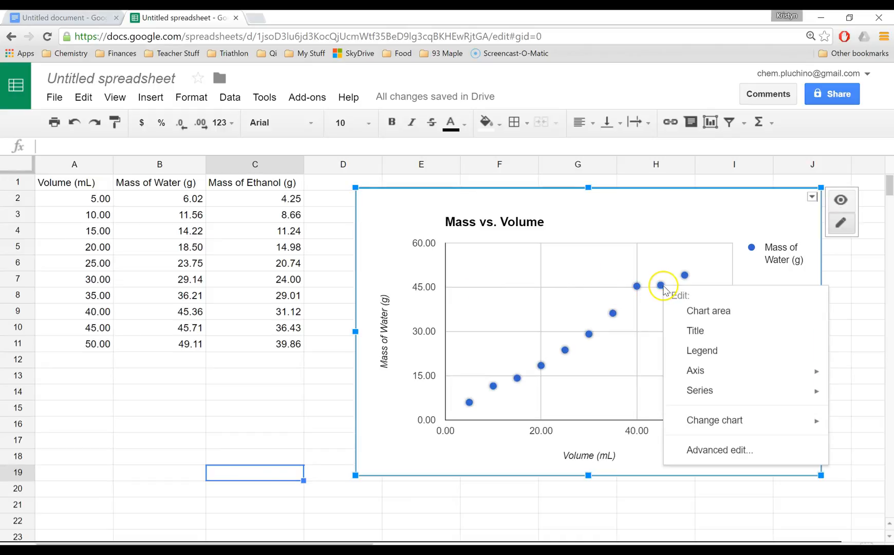
pyautogui.moveTo(720, 449)
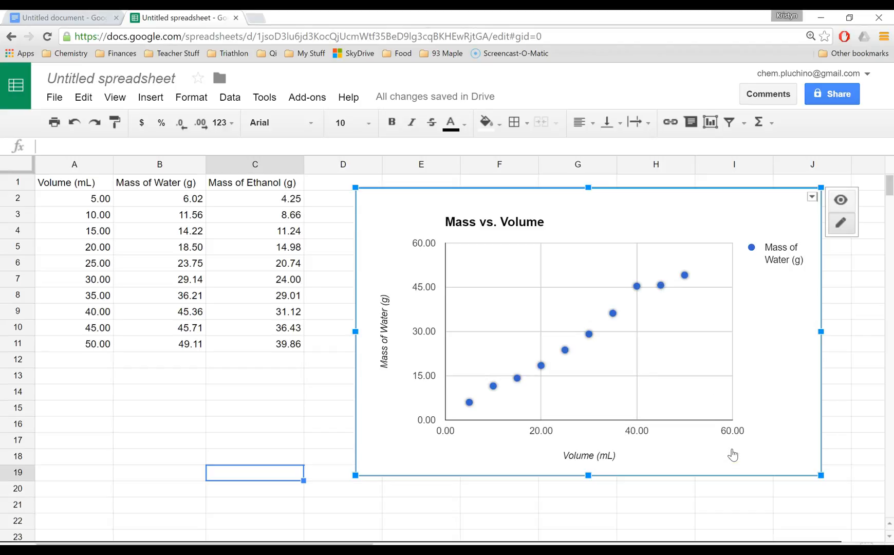
# Add a linear trendline labelled with its equation and R² (y = 1.019x − 0.078, r² = 0.983).
pyautogui.doubleClick(587, 331)
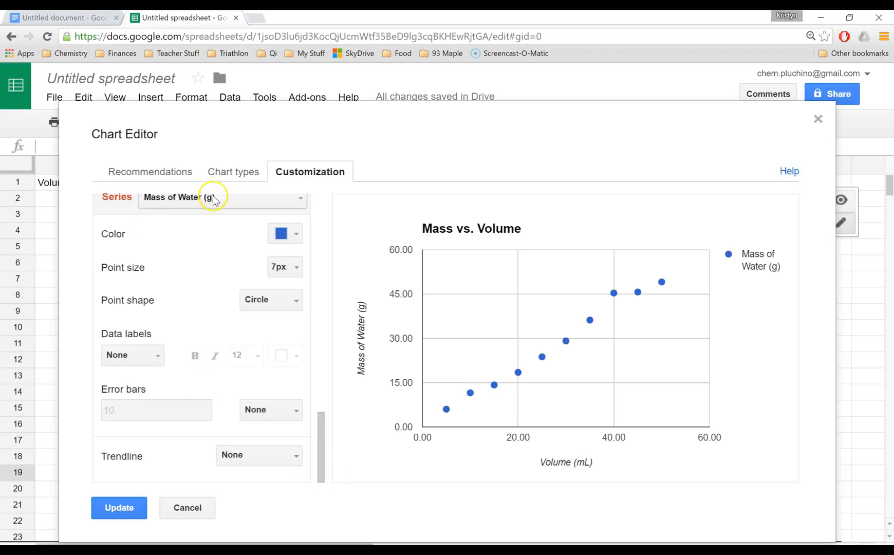
pyautogui.moveTo(436, 268)
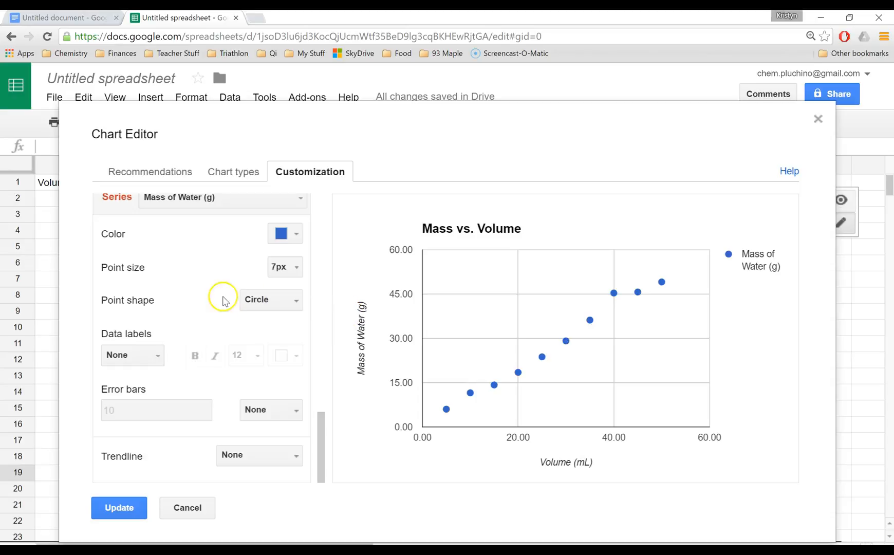
pyautogui.moveTo(300, 454)
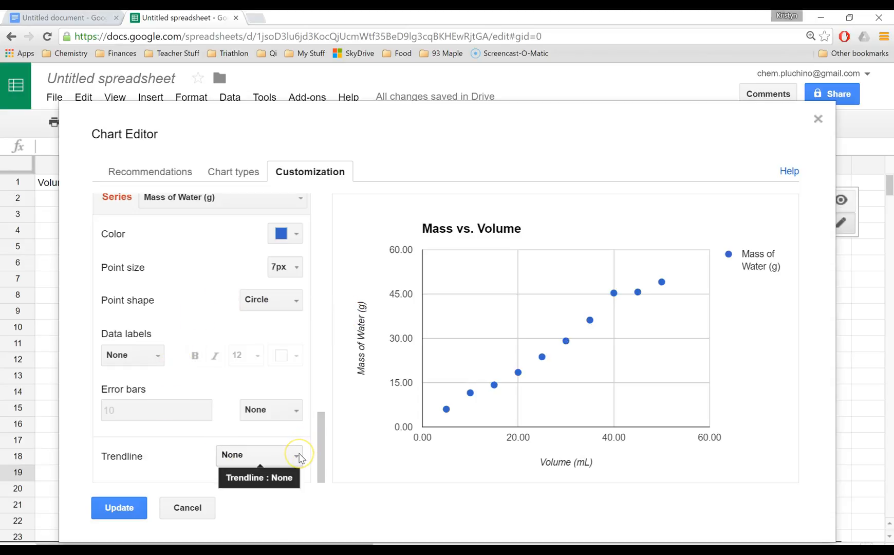
pyautogui.click(296, 455)
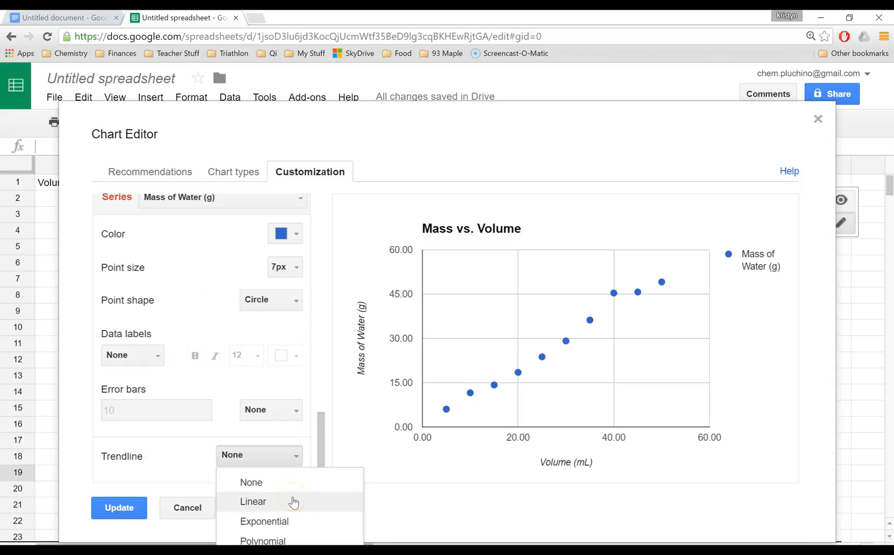
pyautogui.click(253, 501)
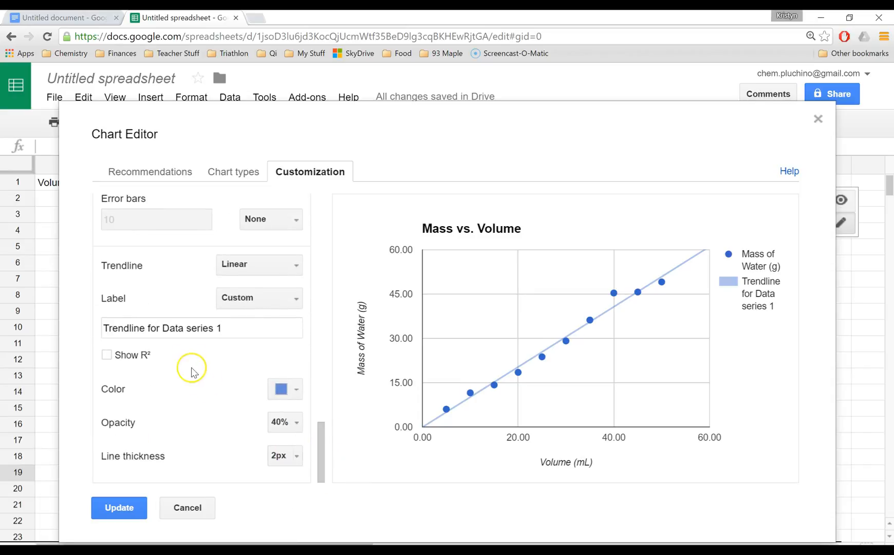
pyautogui.click(258, 298)
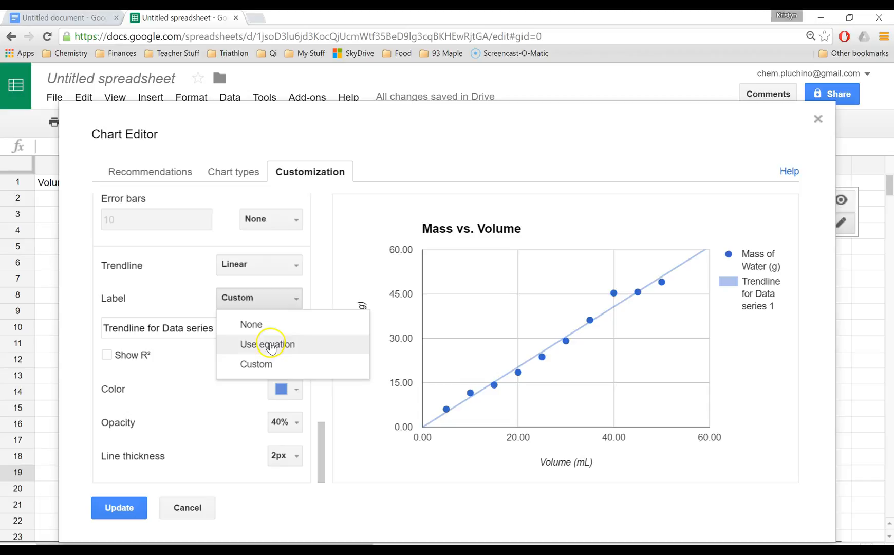
pyautogui.click(267, 345)
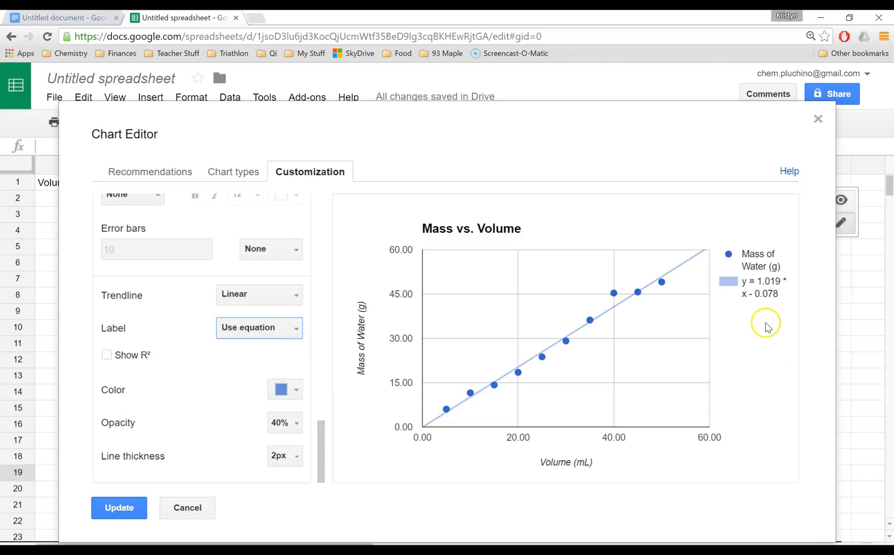
pyautogui.moveTo(96, 364)
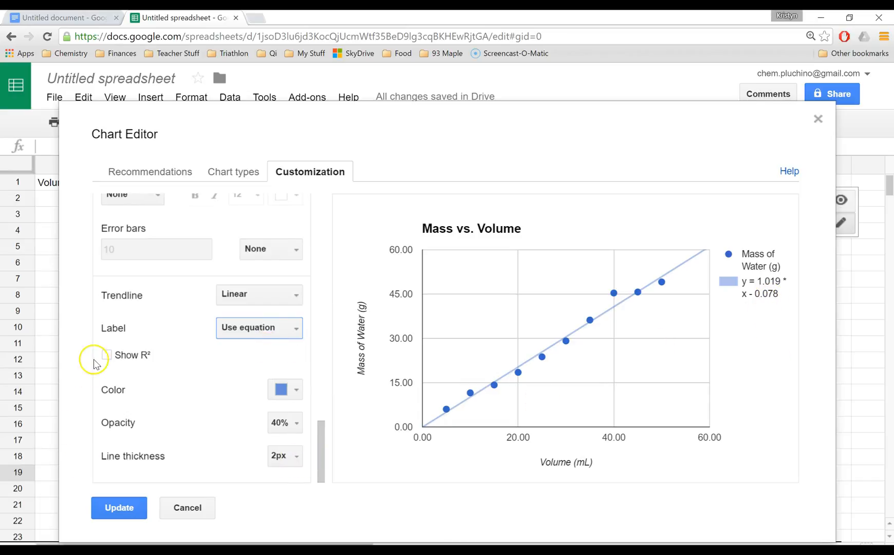
pyautogui.click(105, 355)
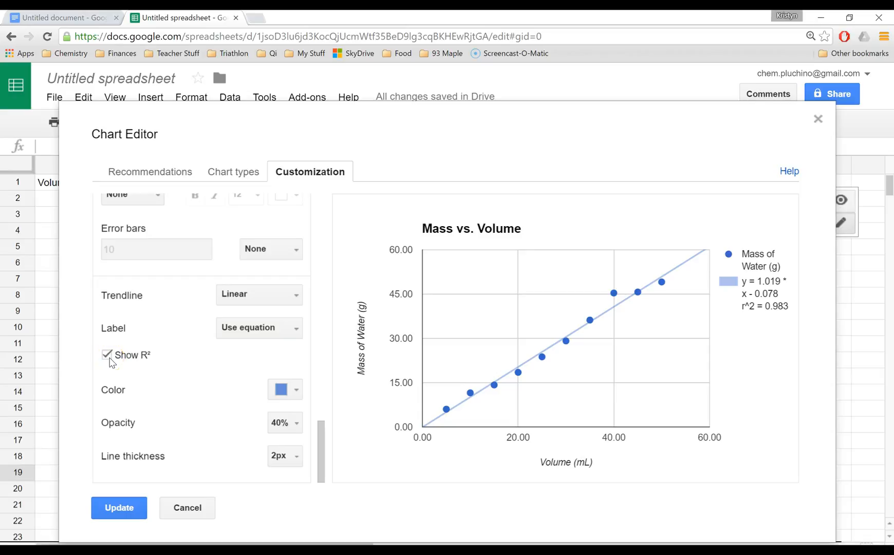
pyautogui.moveTo(791, 318)
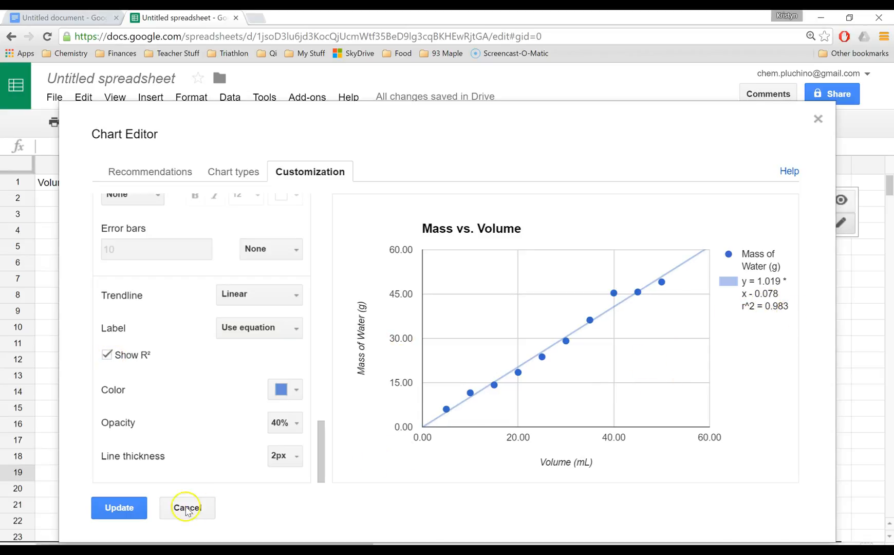
pyautogui.click(186, 507)
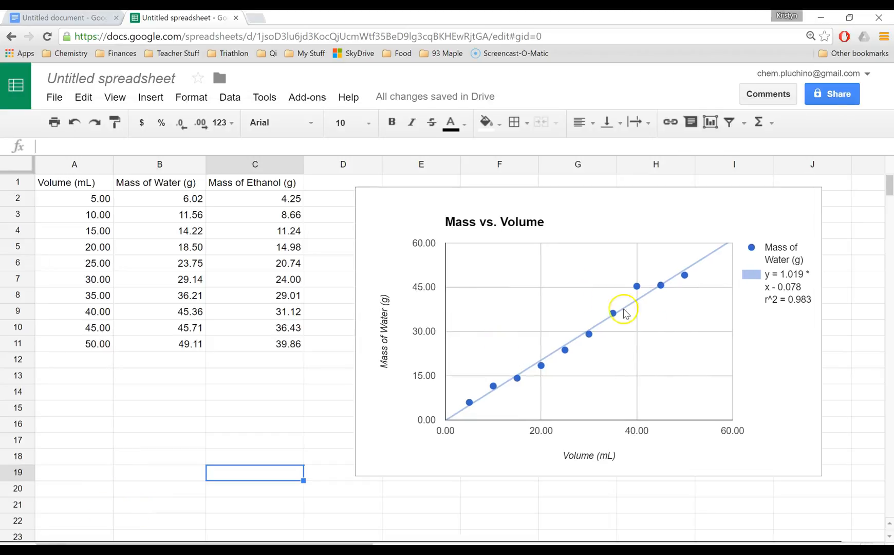
pyautogui.moveTo(632, 293)
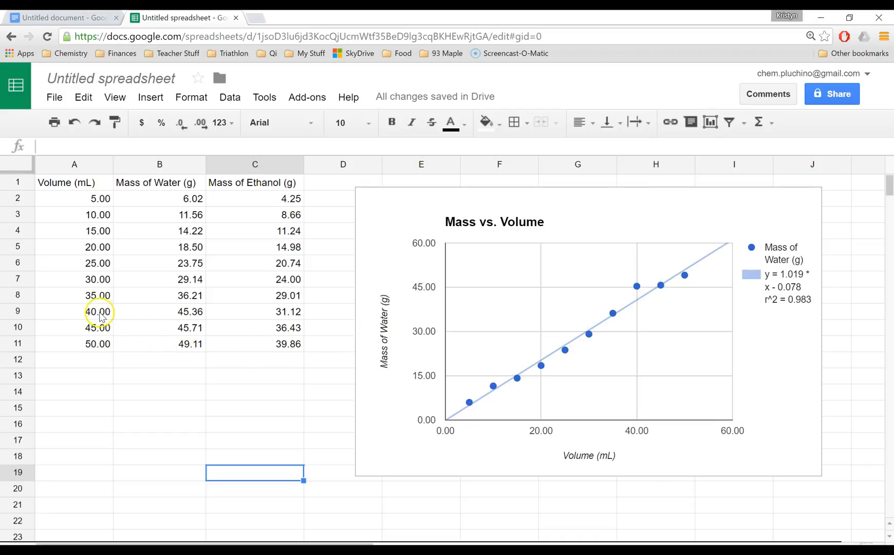
pyautogui.click(159, 311)
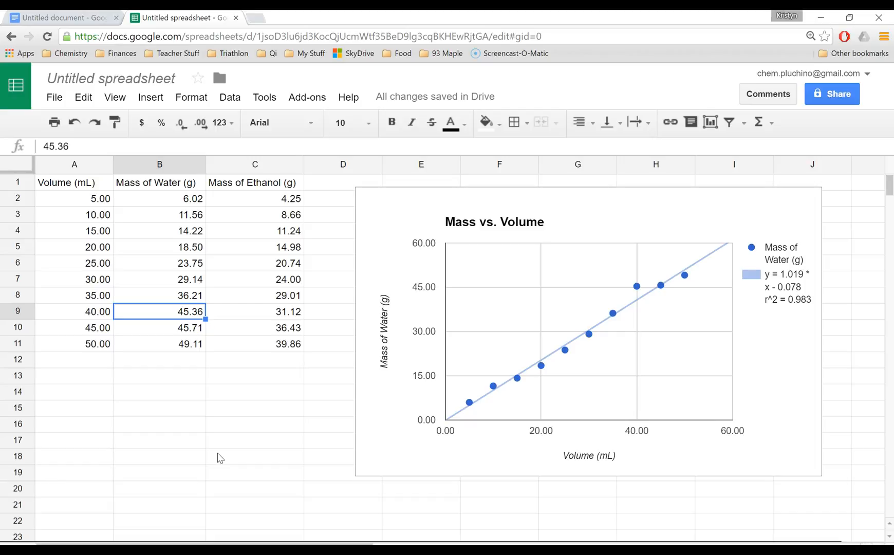
pyautogui.press('Delete')
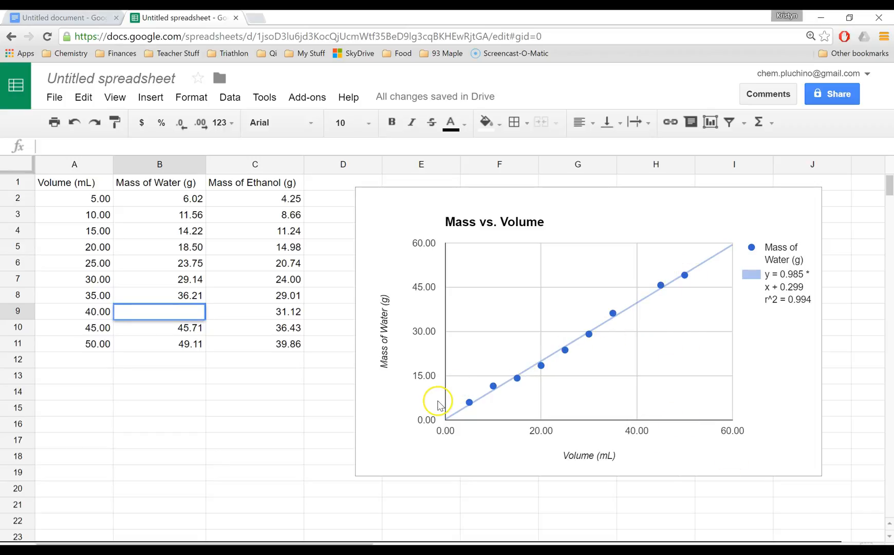
pyautogui.moveTo(547, 385)
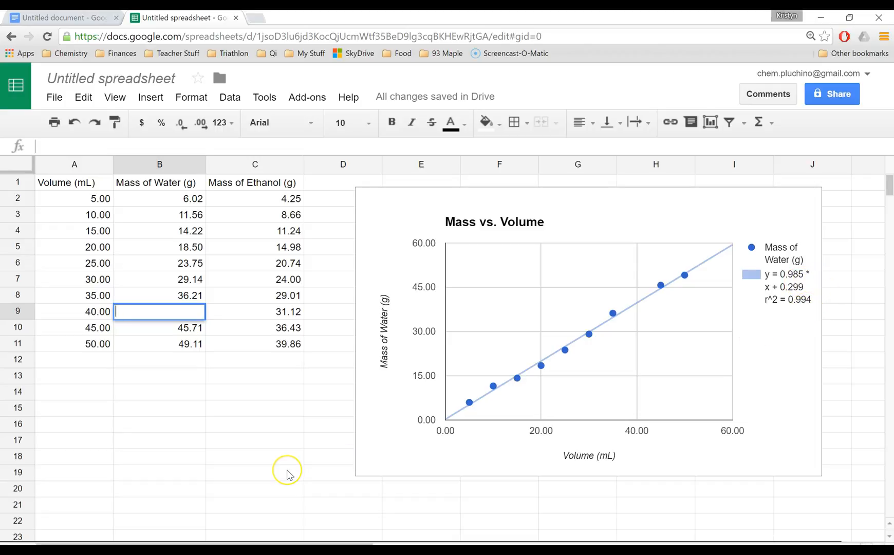
pyautogui.moveTo(289, 474)
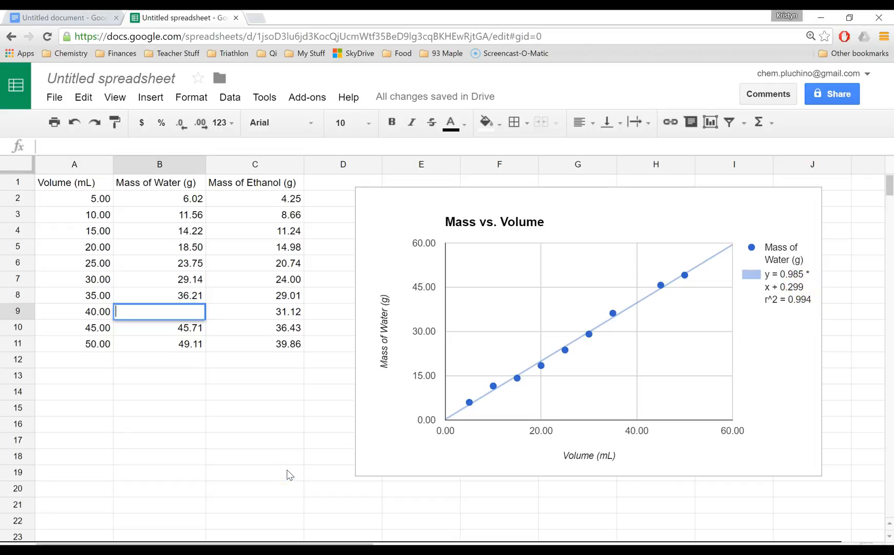
pyautogui.click(158, 328)
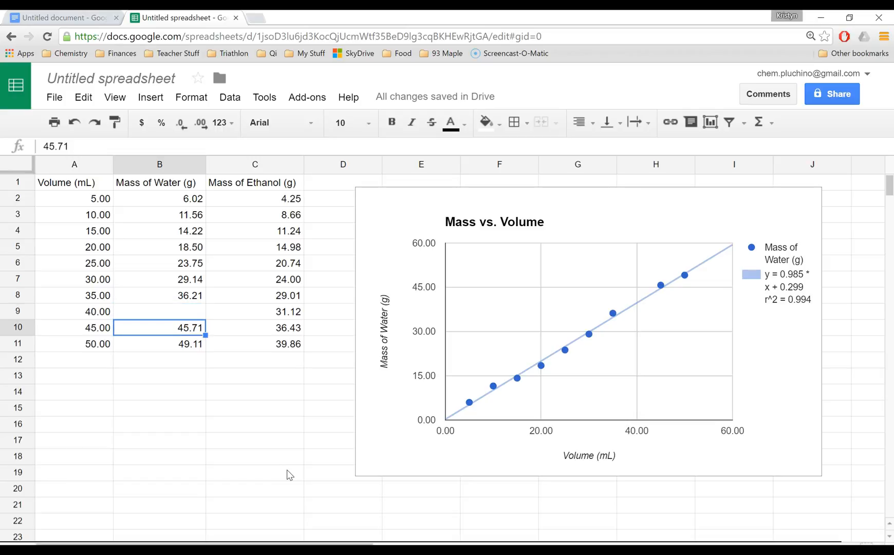
pyautogui.write('45.36')
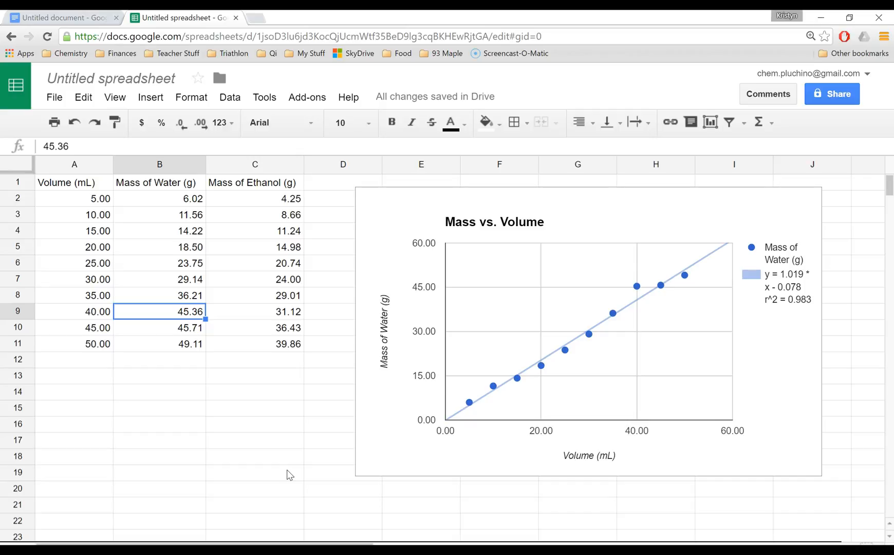
pyautogui.moveTo(357, 321)
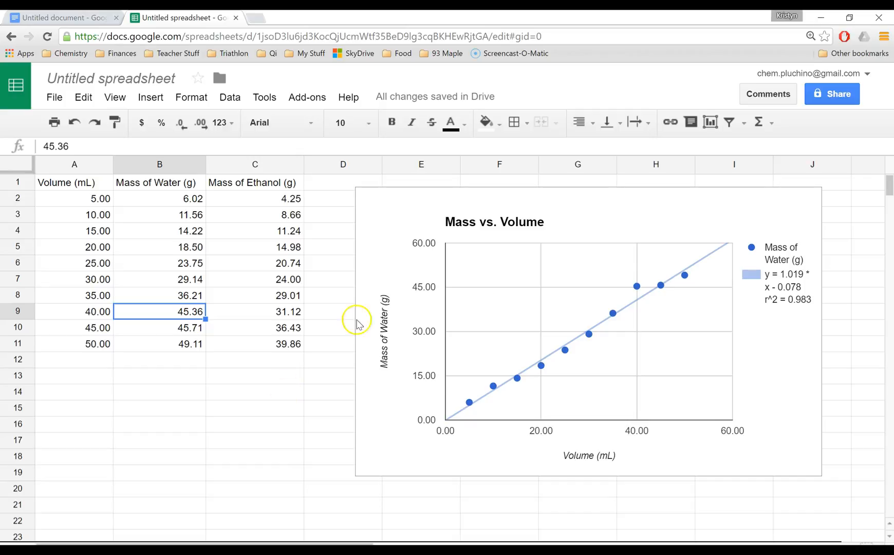
pyautogui.moveTo(301, 268)
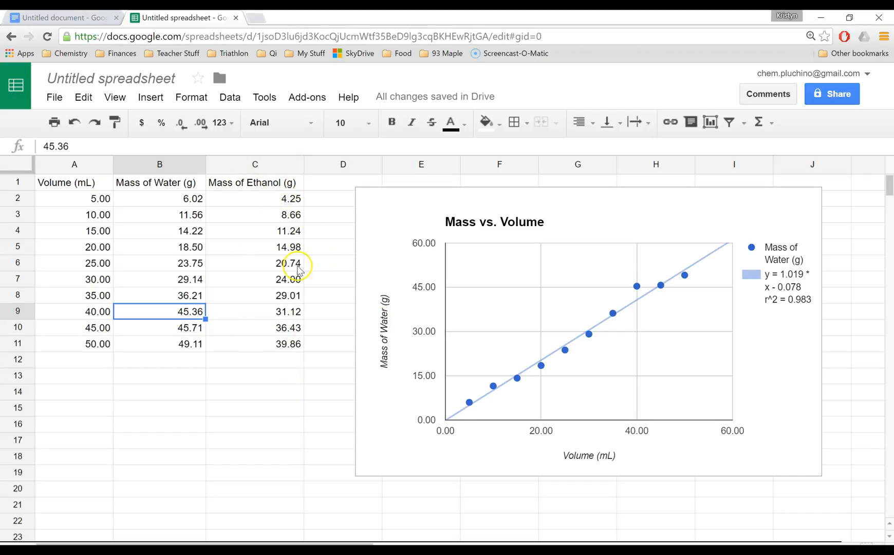
pyautogui.moveTo(233, 328)
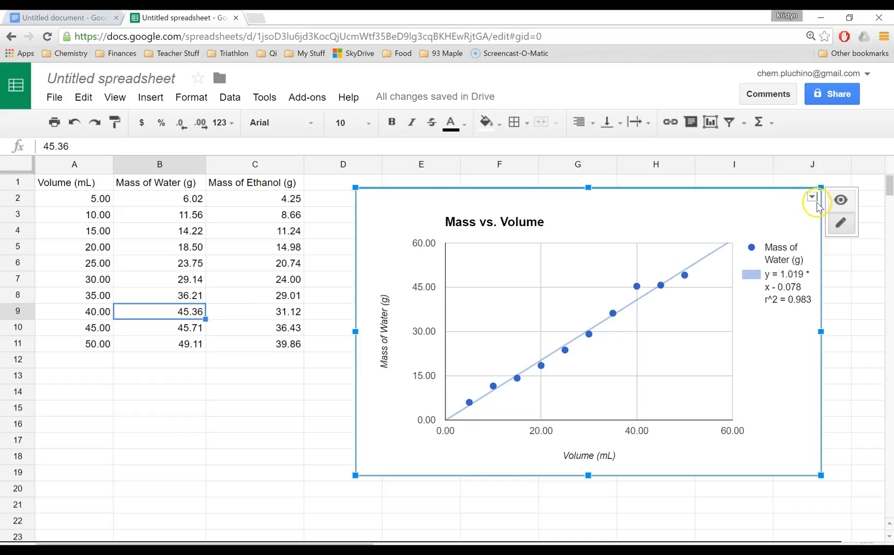
# Bring up the chart's data range picker showing Sheet1!A1:B11 via Advanced edit.
pyautogui.click(811, 198)
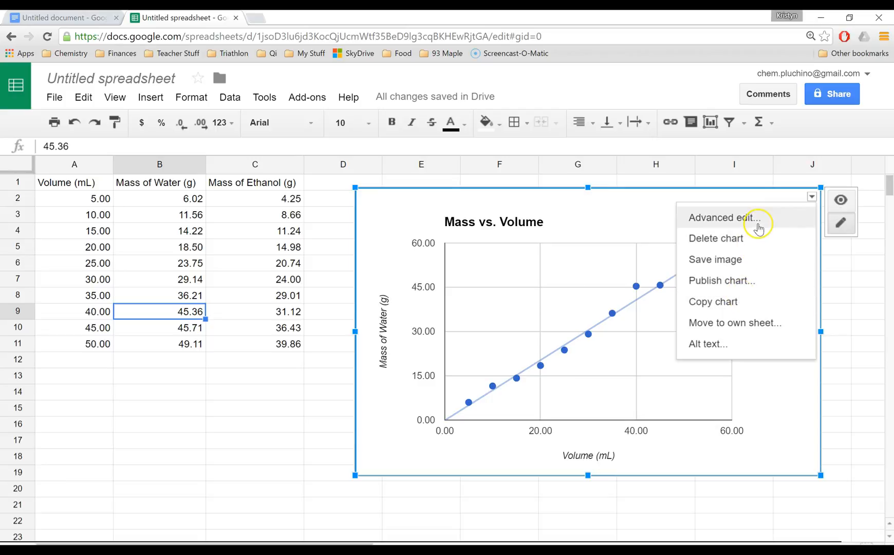
pyautogui.click(724, 217)
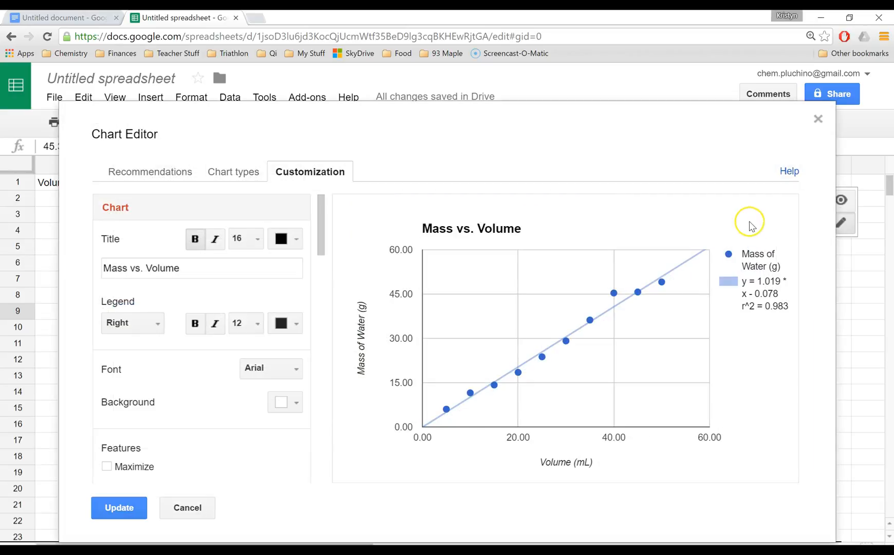
pyautogui.moveTo(161, 179)
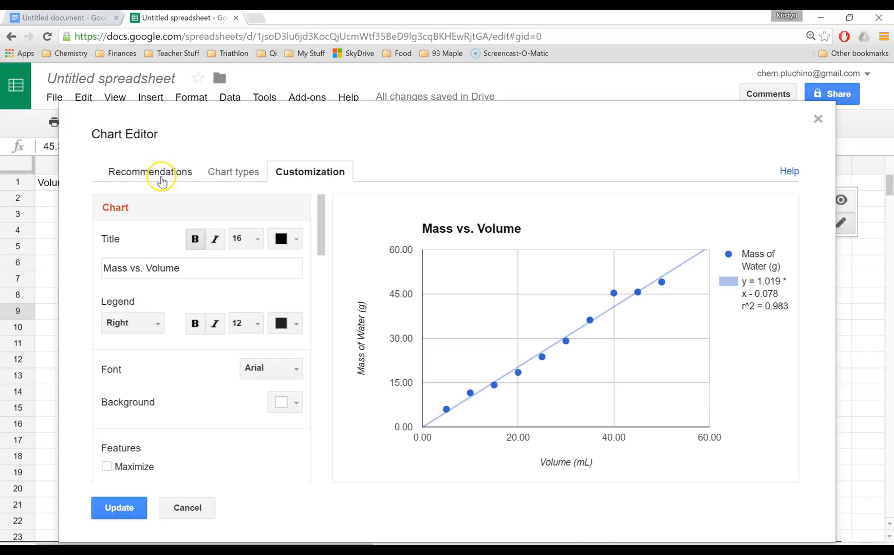
pyautogui.click(149, 171)
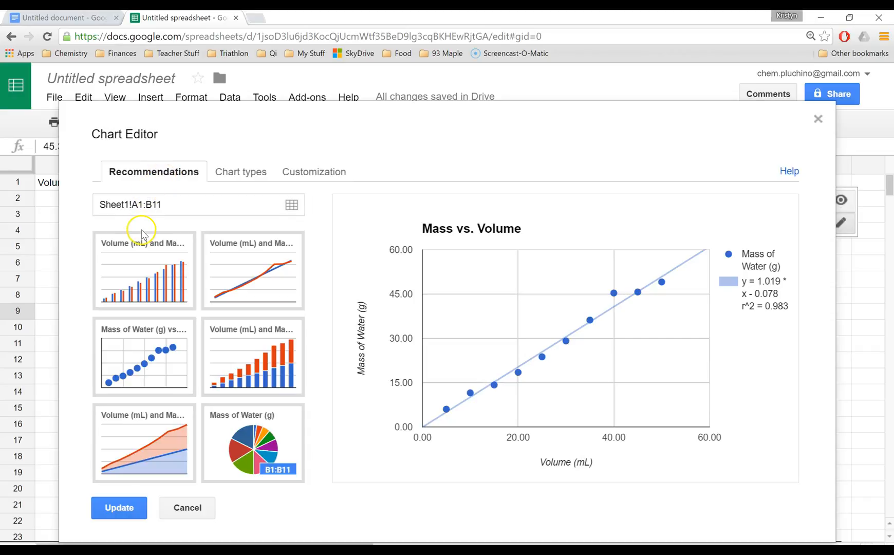
pyautogui.moveTo(224, 221)
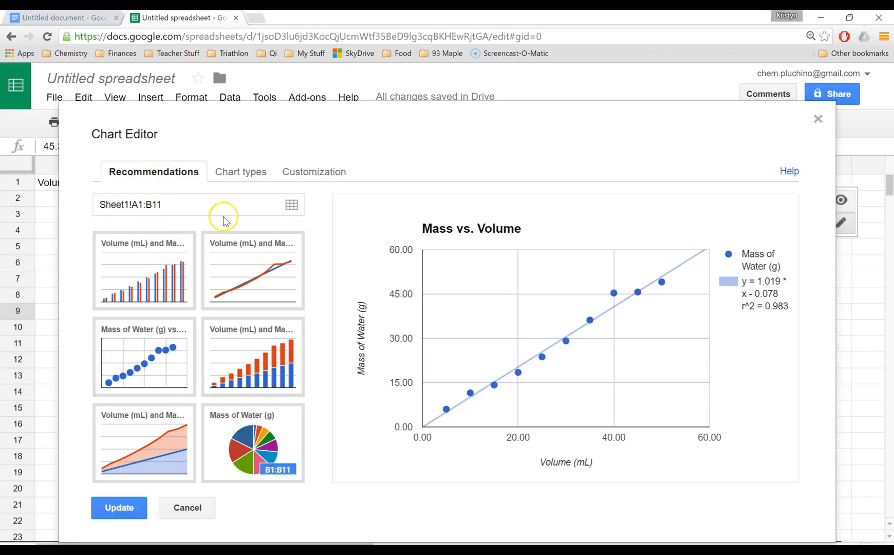
pyautogui.moveTo(291, 204)
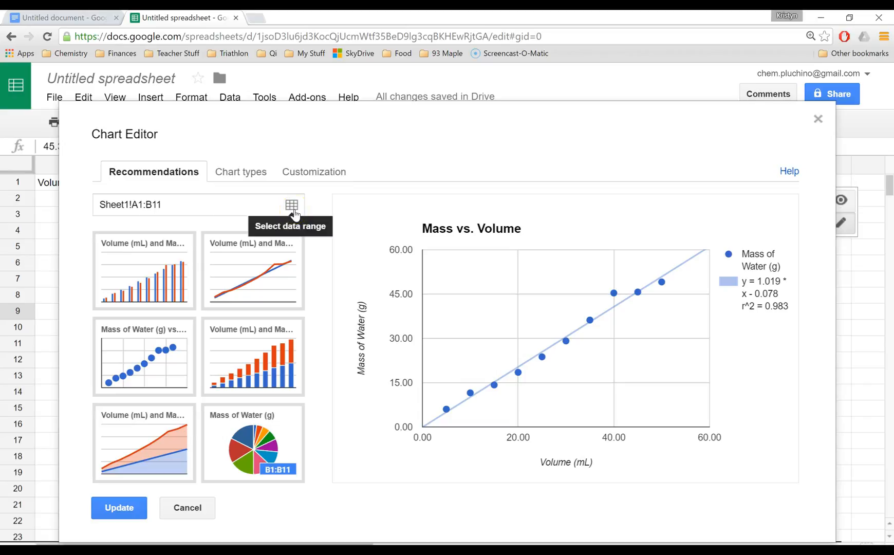
pyautogui.click(292, 206)
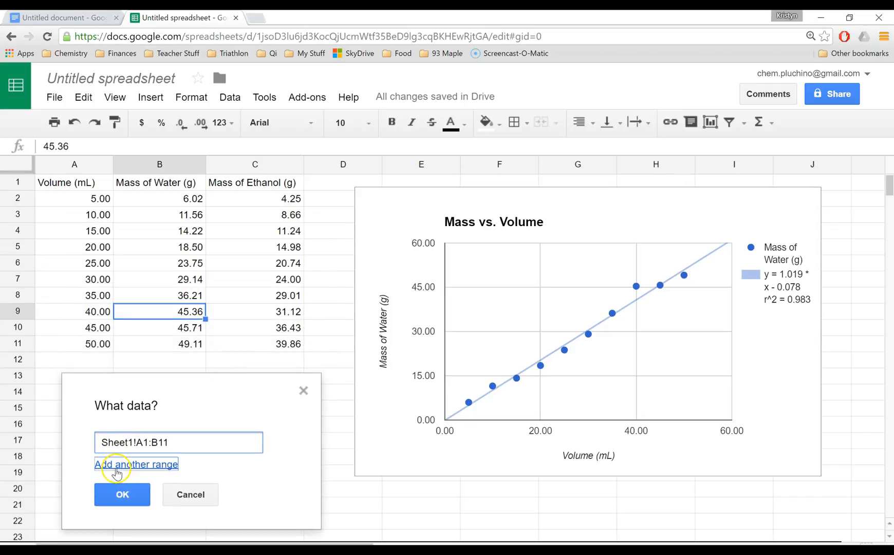
# Add Sheet1!C1:C11 as a second range so Mass of Ethanol plots as a new series.
pyautogui.click(136, 465)
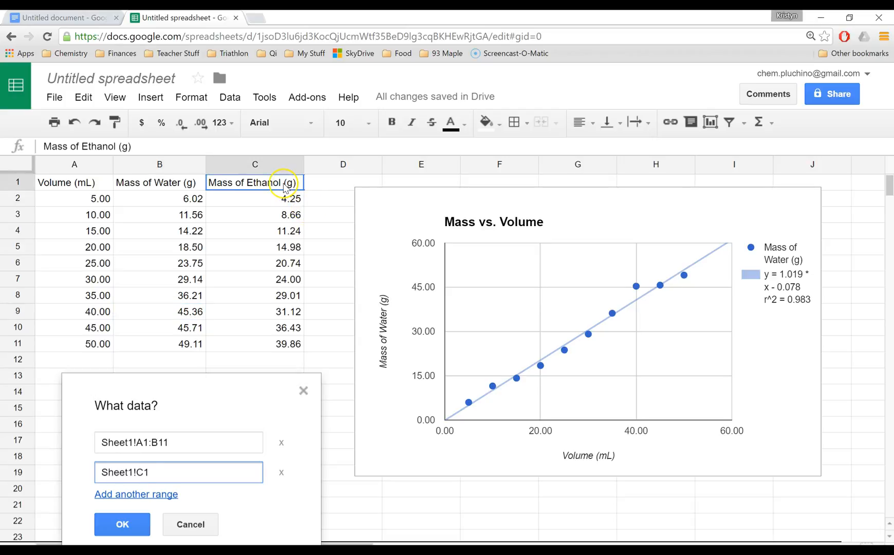
pyautogui.moveTo(254, 183); pyautogui.dragTo(282, 328)
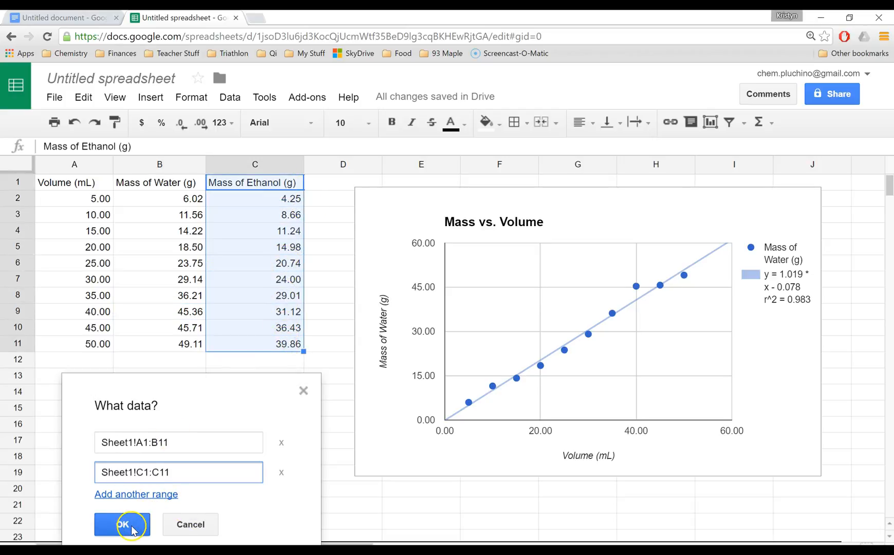
pyautogui.click(122, 525)
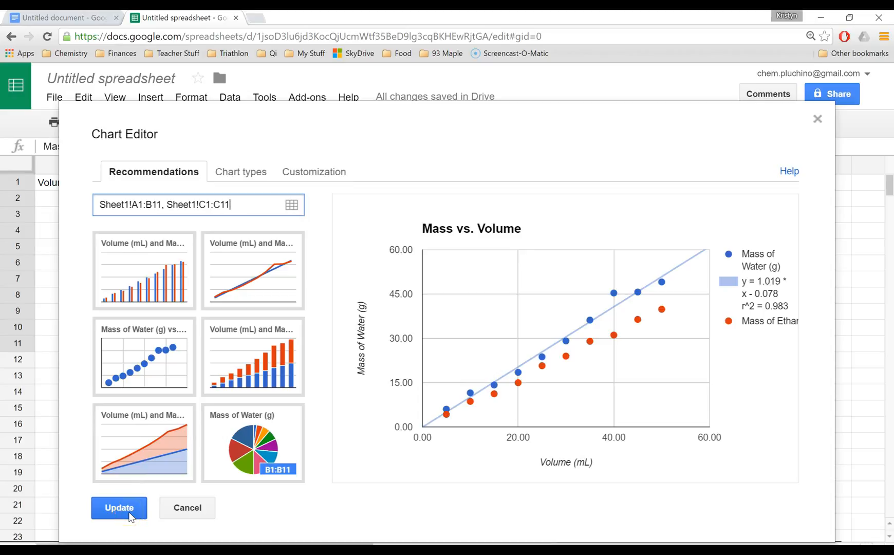
pyautogui.click(119, 508)
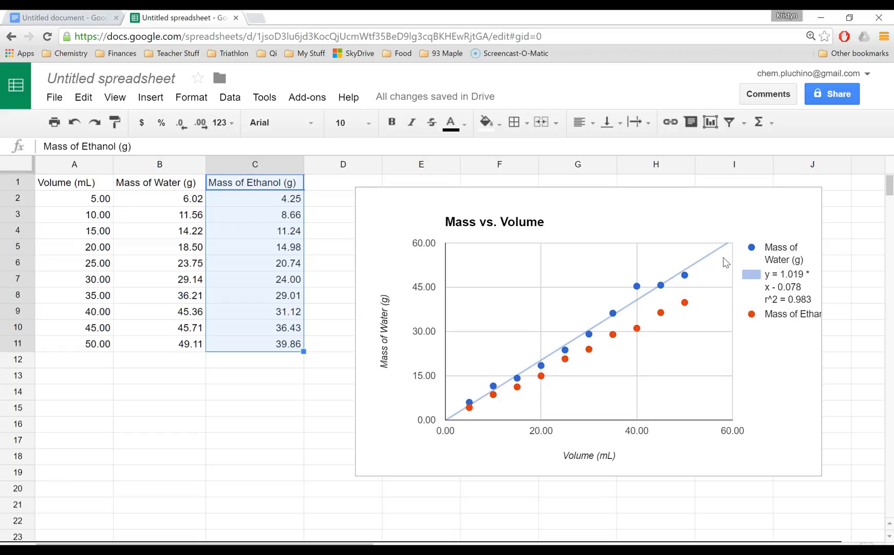
pyautogui.moveTo(787, 320)
pyautogui.write('Mass')
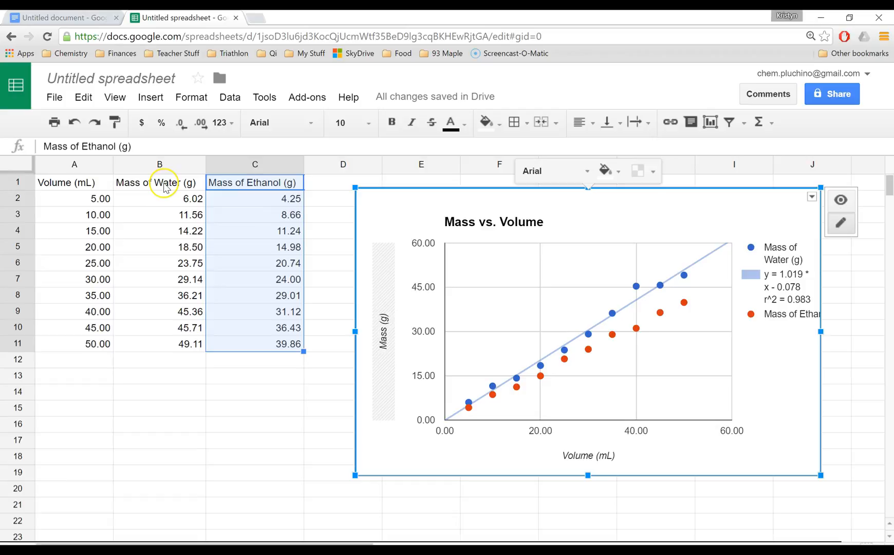
# Rename headers B1 and C1 to Water and Ethanol so the legend shows those names.
pyautogui.click(159, 182)
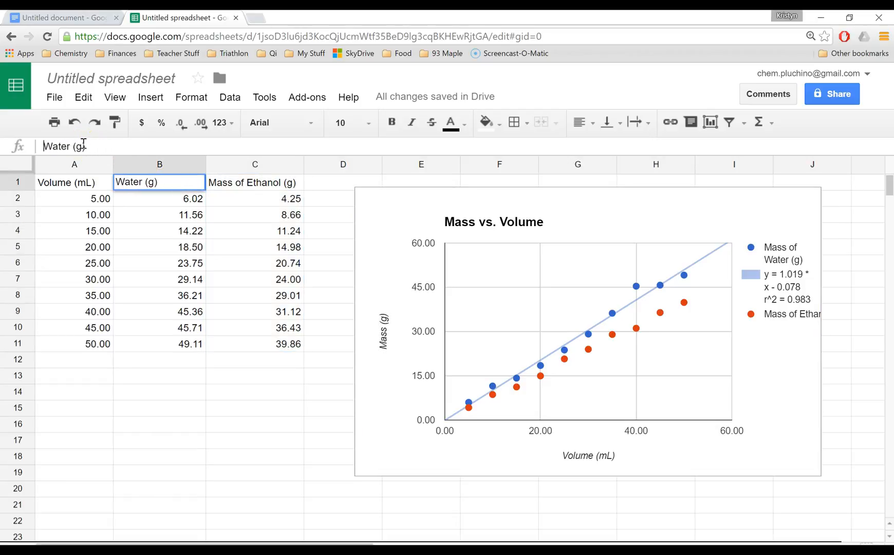
pyautogui.press('Backspace')
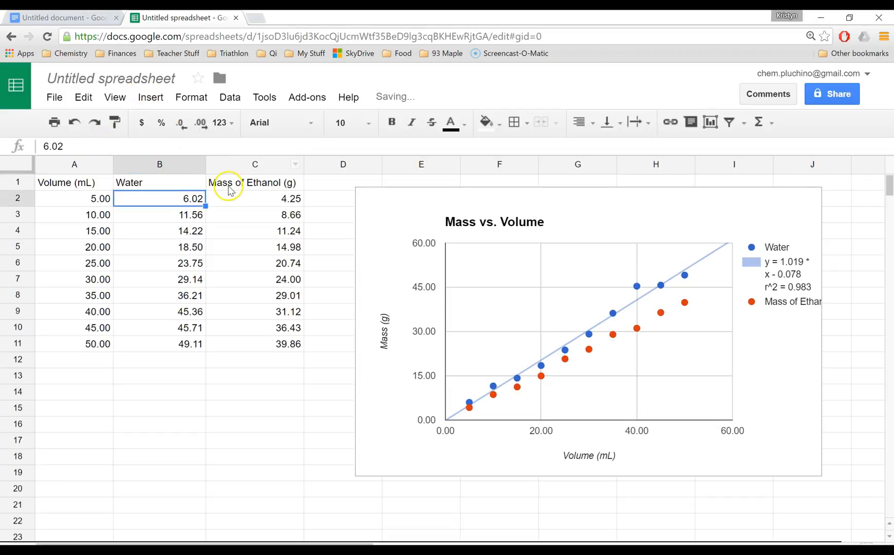
pyautogui.click(254, 182)
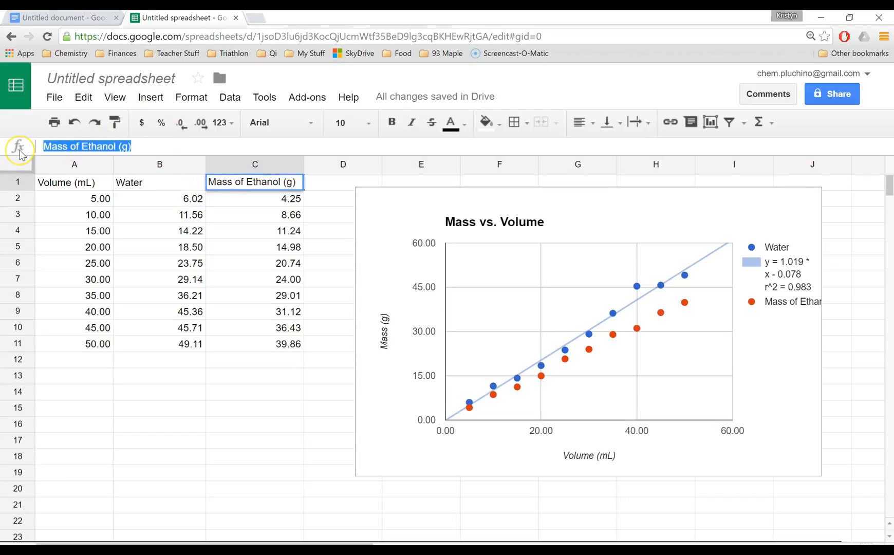
pyautogui.write('Etha')
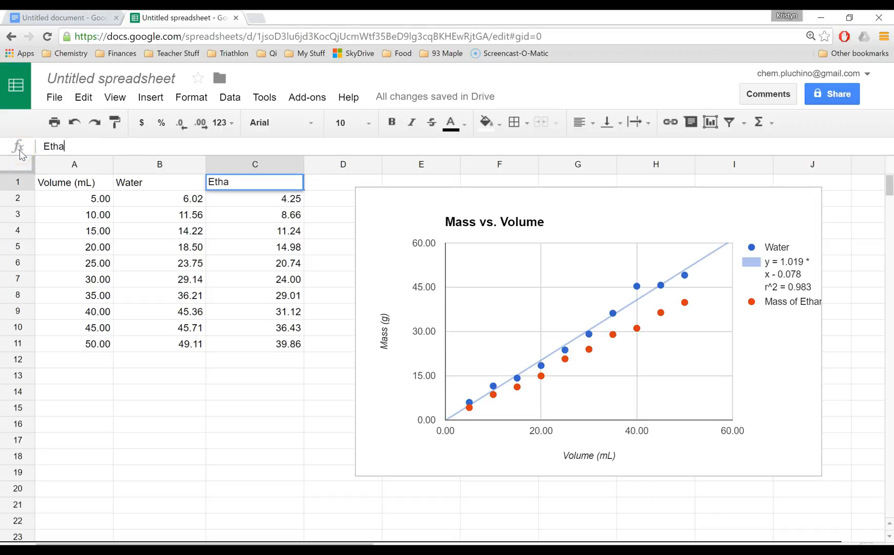
pyautogui.press('enter')
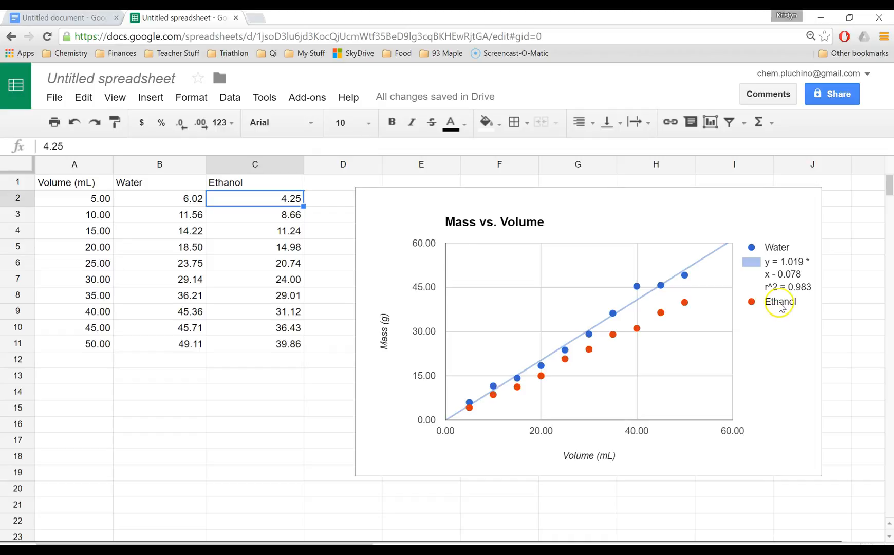
pyautogui.moveTo(767, 315)
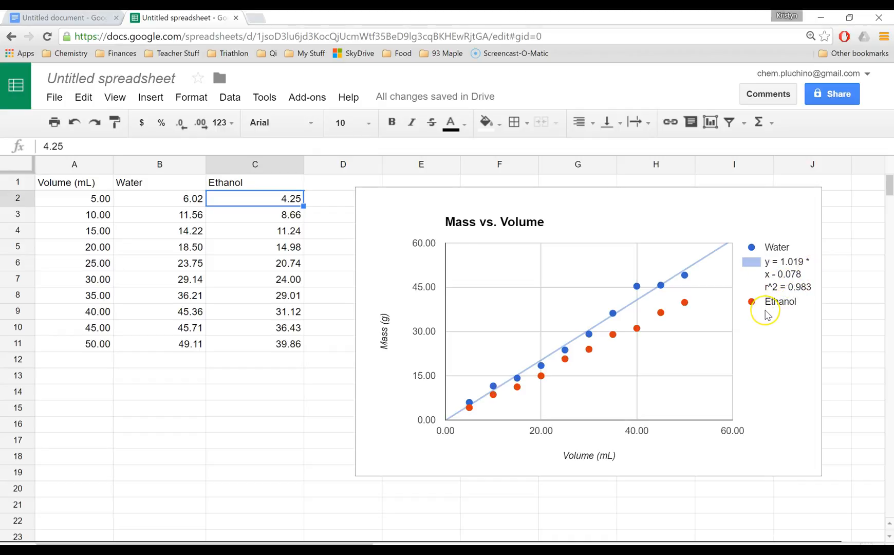
pyautogui.moveTo(686, 304)
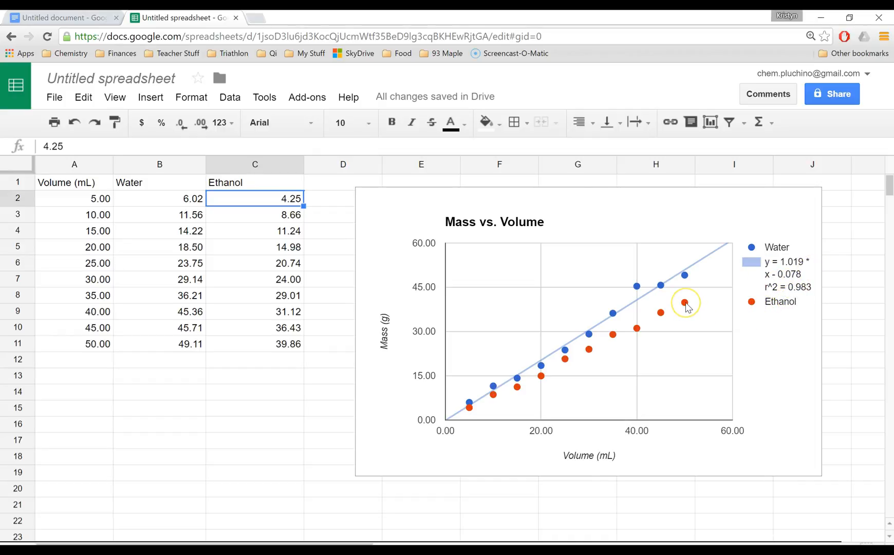
pyautogui.rightClick(685, 302)
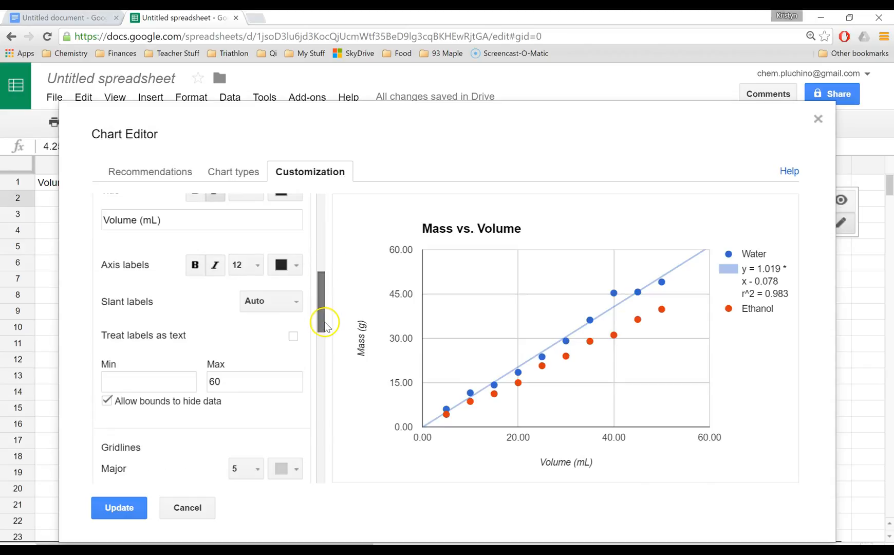
# Give the Ethanol series a linear trendline with equation label and R² (y = 0.8x + 0.041, r² = 0.996).
pyautogui.moveTo(325, 320); pyautogui.dragTo(336, 411)
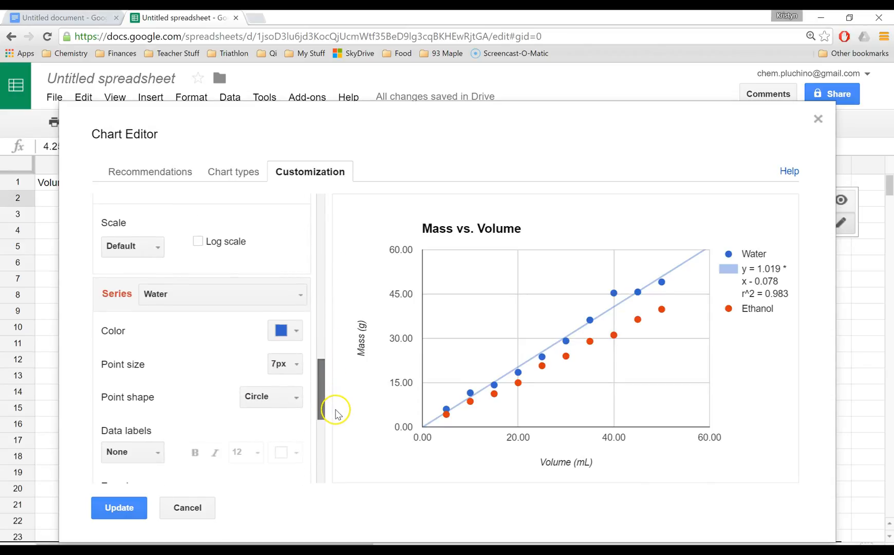
pyautogui.scroll(-3)
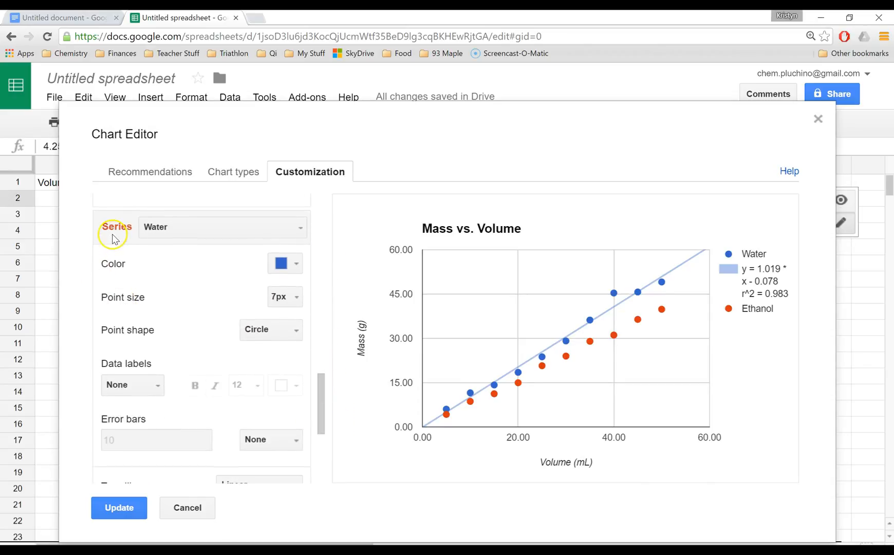
pyautogui.click(297, 227)
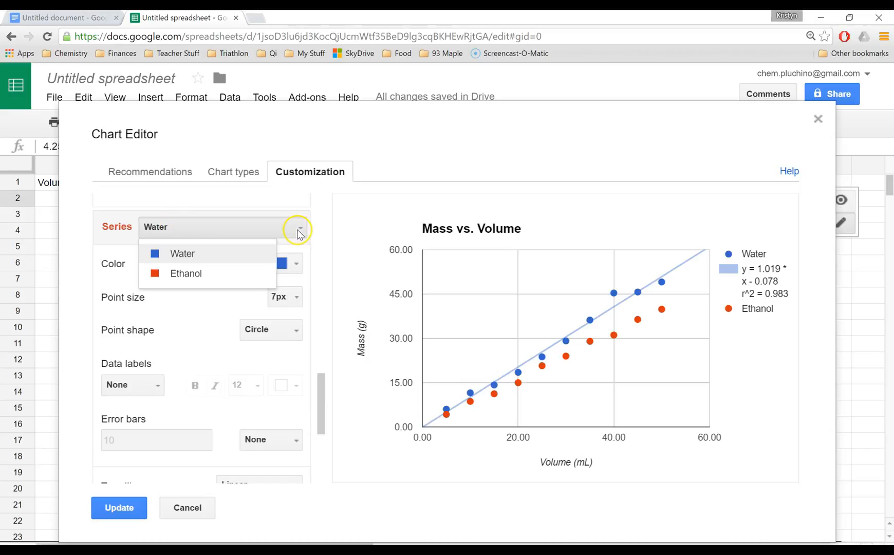
pyautogui.click(185, 273)
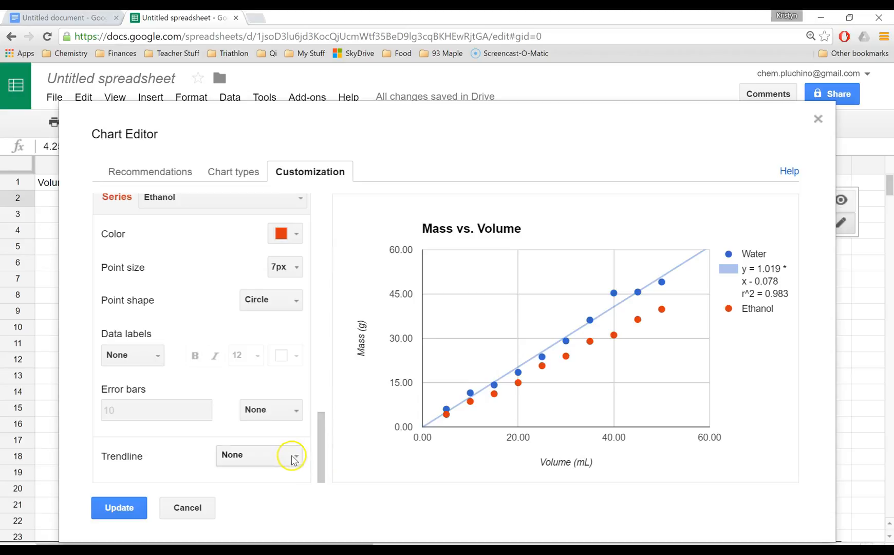
pyautogui.click(292, 456)
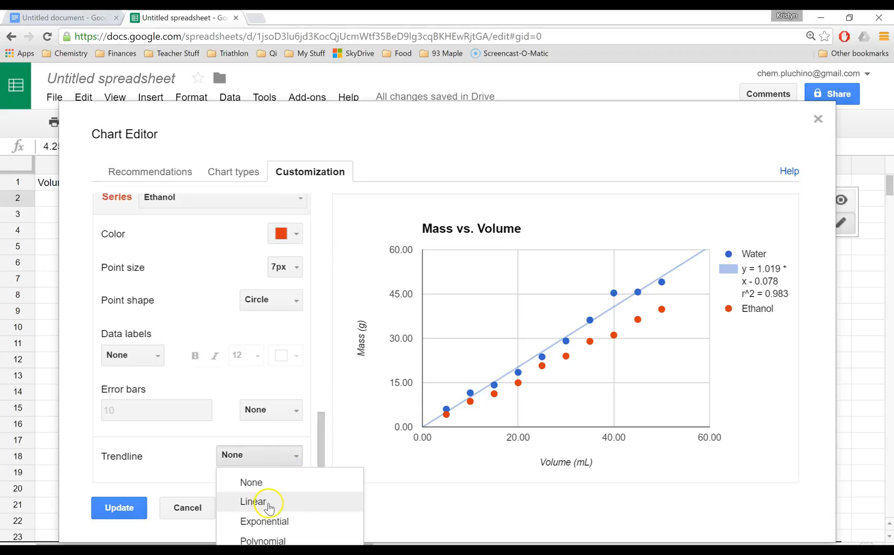
pyautogui.click(253, 501)
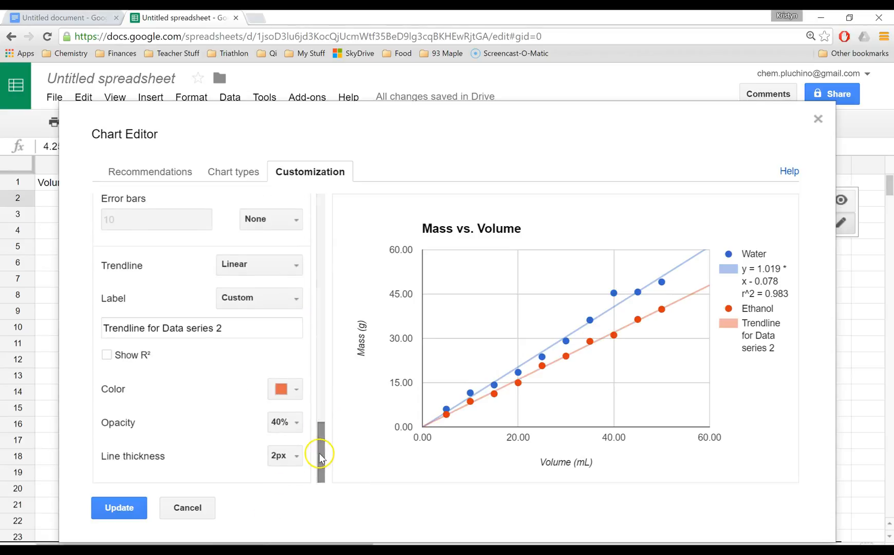
pyautogui.click(258, 297)
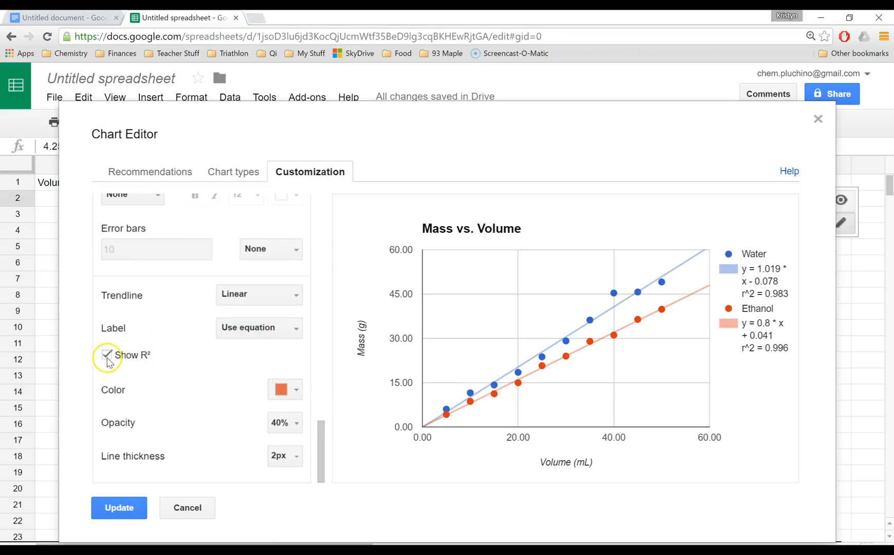
pyautogui.click(107, 354)
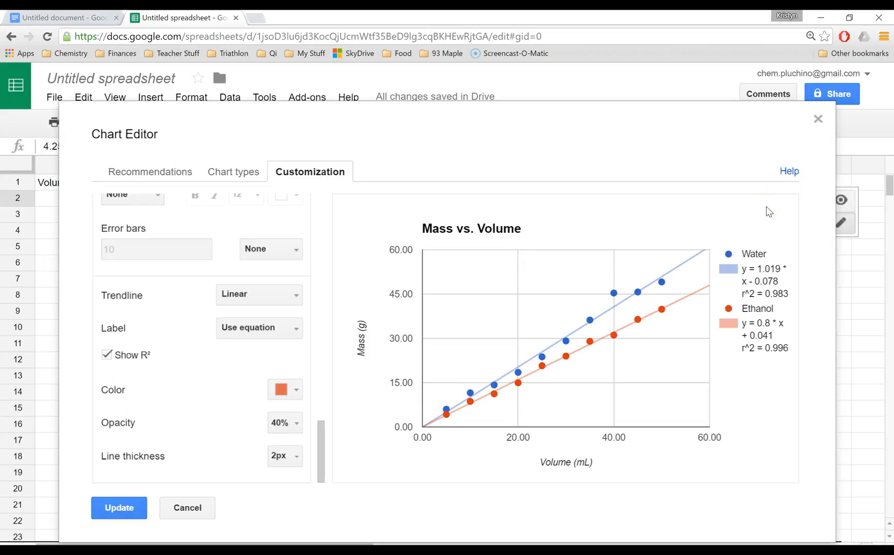
pyautogui.moveTo(633, 302)
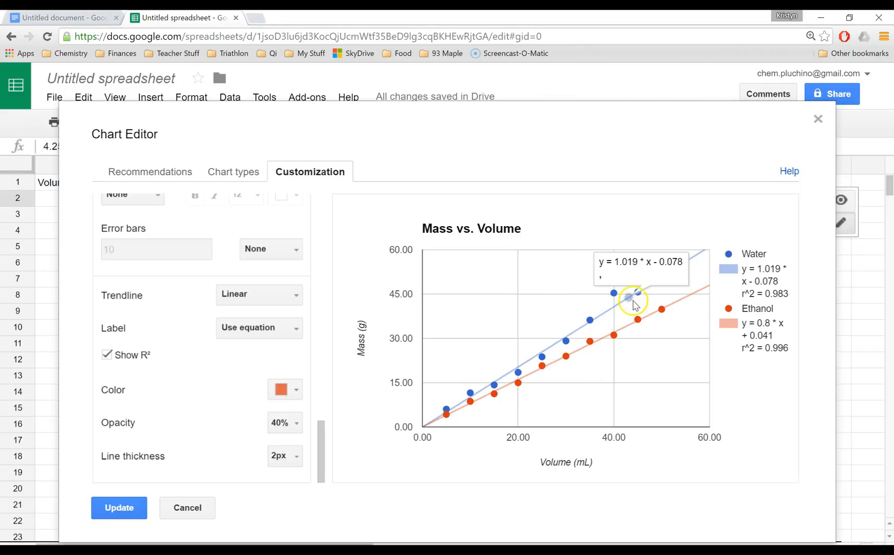
pyautogui.moveTo(677, 351)
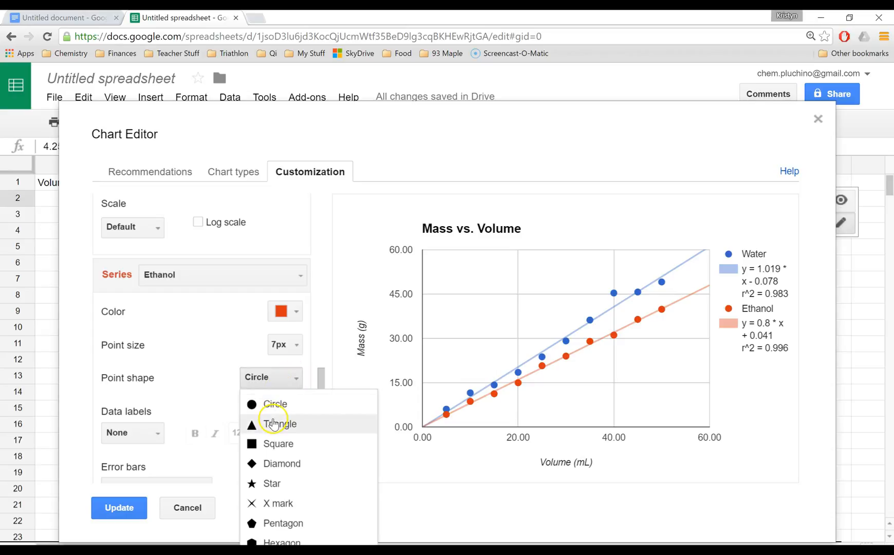
# Make Ethanol points black diamonds and Water points black, then apply and close the editor.
pyautogui.click(281, 463)
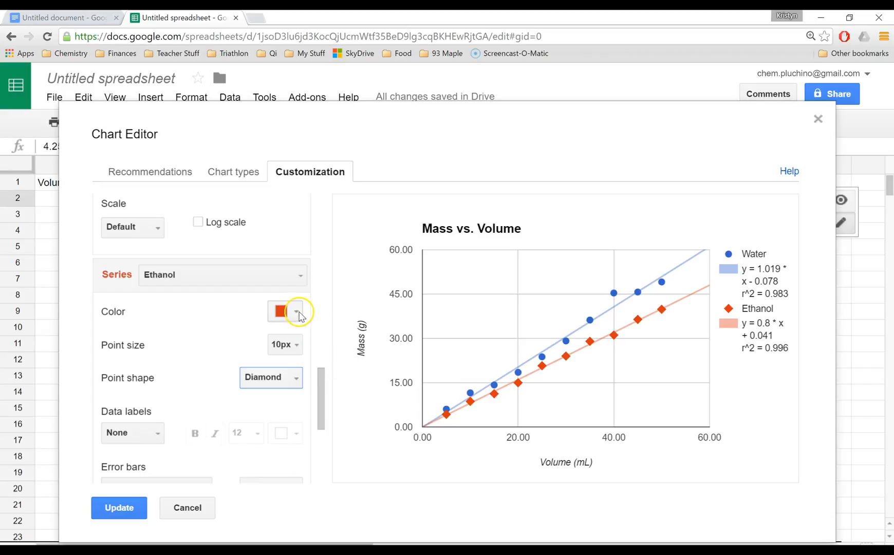
pyautogui.click(285, 310)
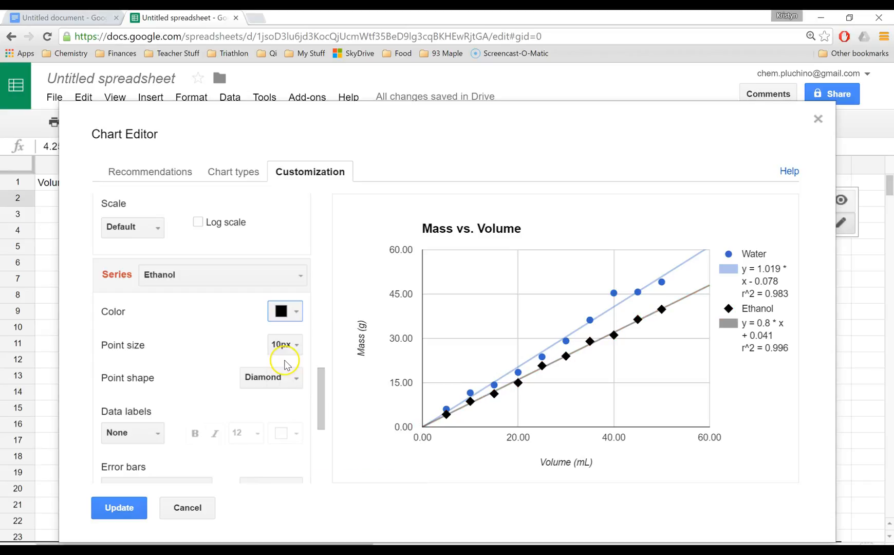
pyautogui.moveTo(217, 268)
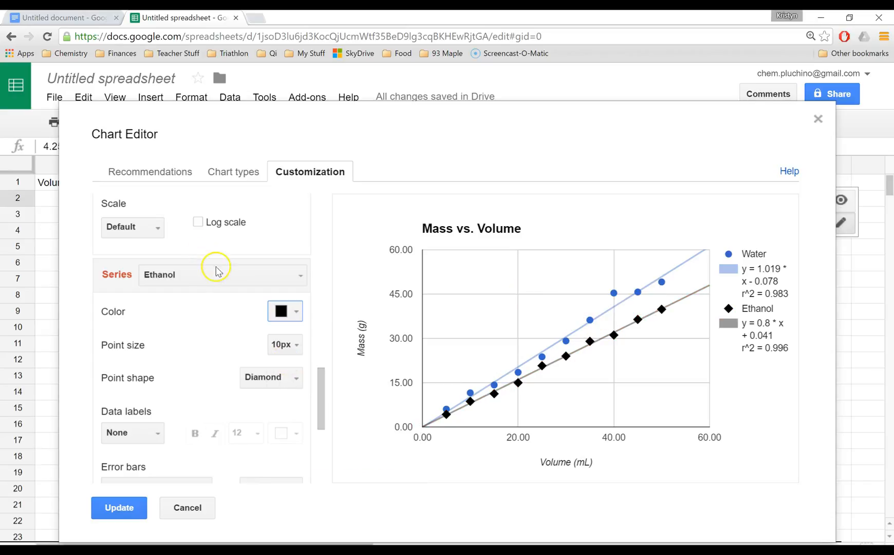
pyautogui.click(221, 274)
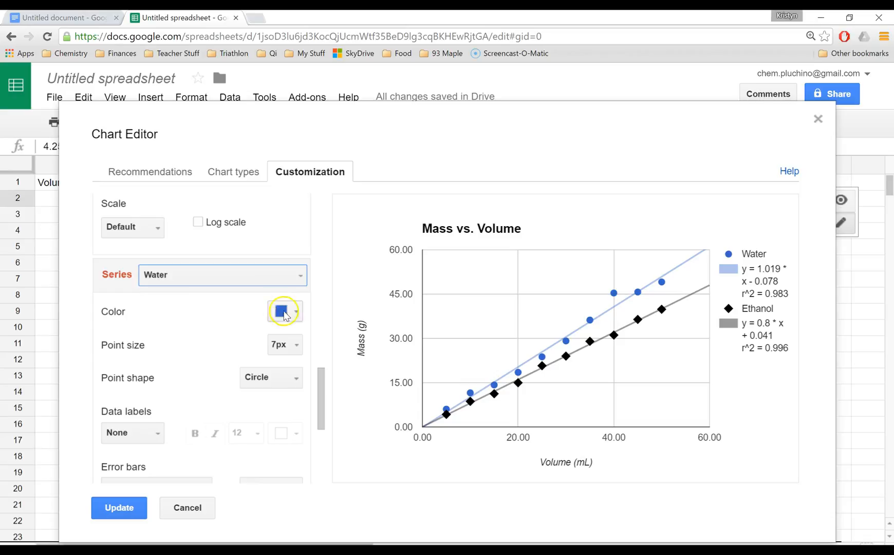
pyautogui.click(280, 312)
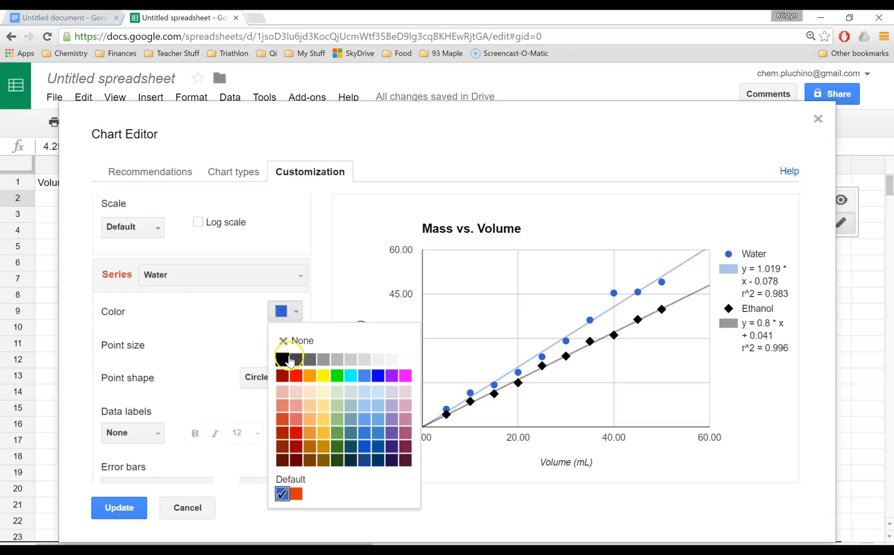
pyautogui.click(282, 358)
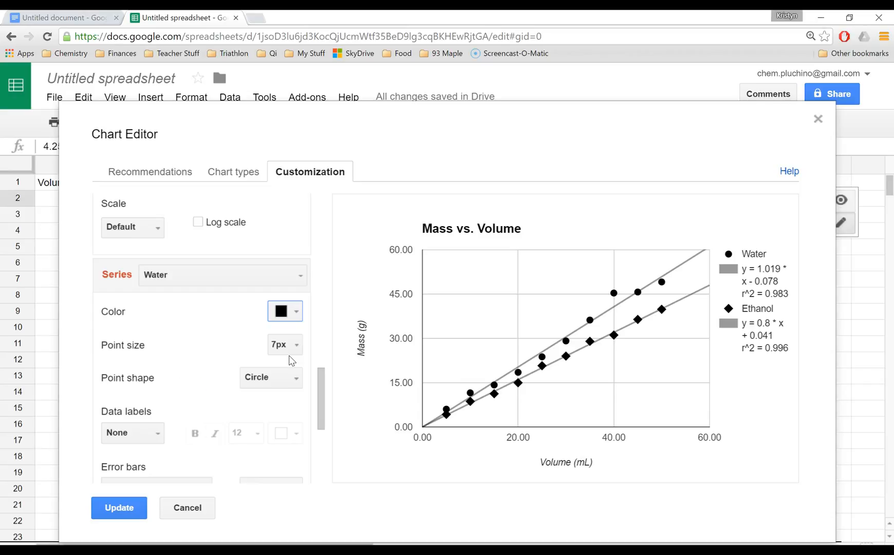
pyautogui.click(118, 508)
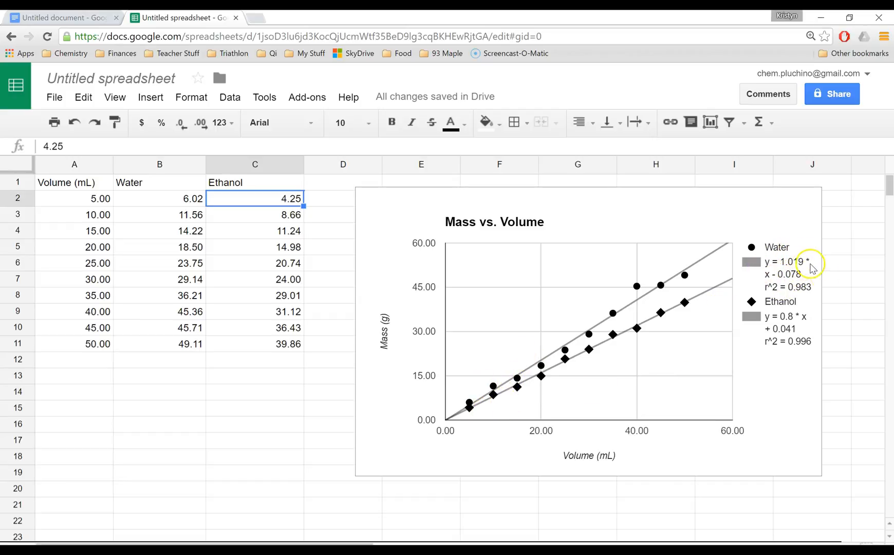
pyautogui.moveTo(823, 290)
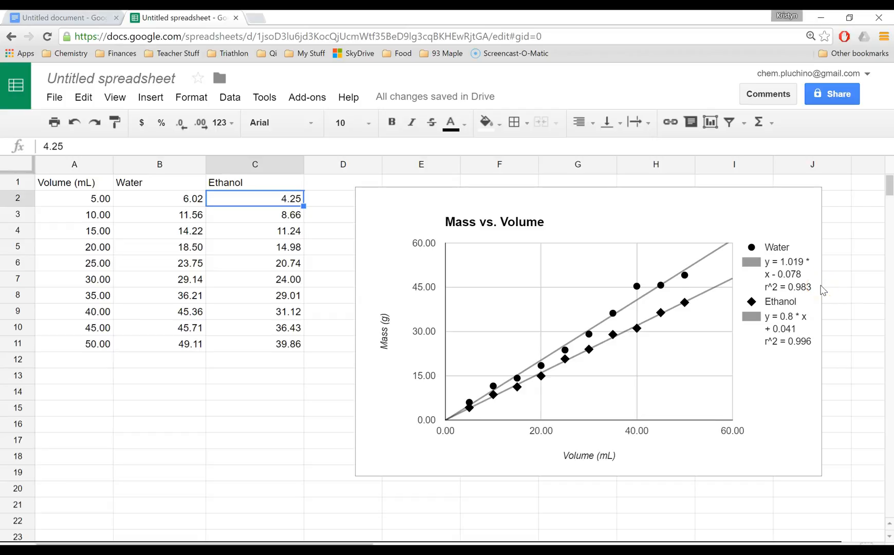
pyautogui.moveTo(806, 248)
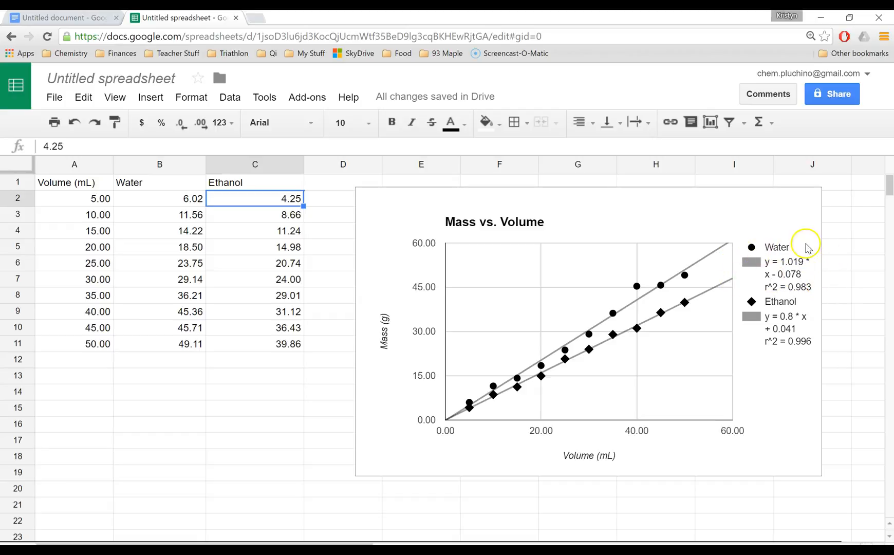
pyautogui.moveTo(82, 396)
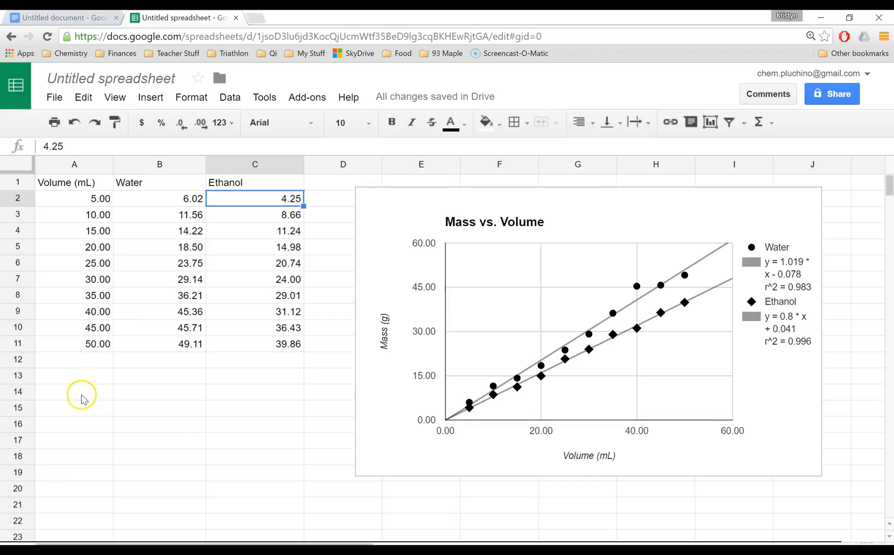
# Label A14 'Water:' and note 'y = mx+b' in B14.
pyautogui.click(74, 391)
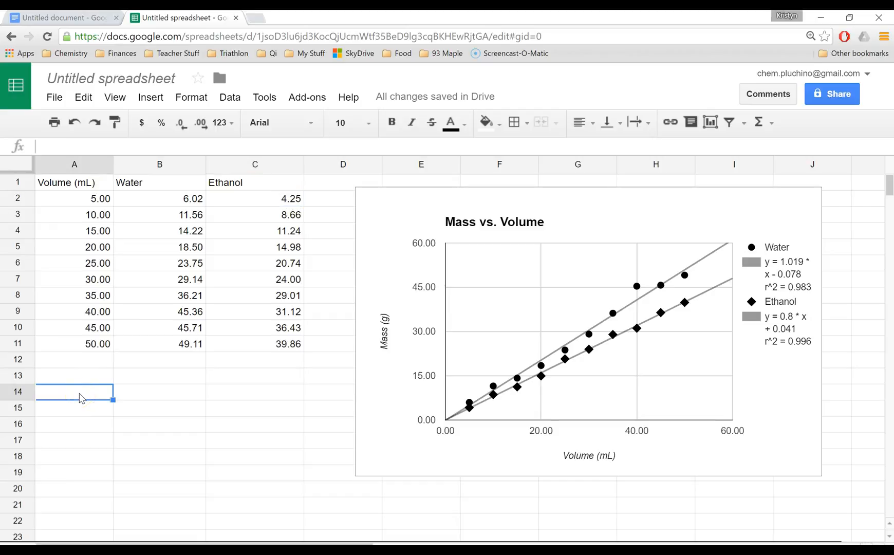
pyautogui.write('Water:')
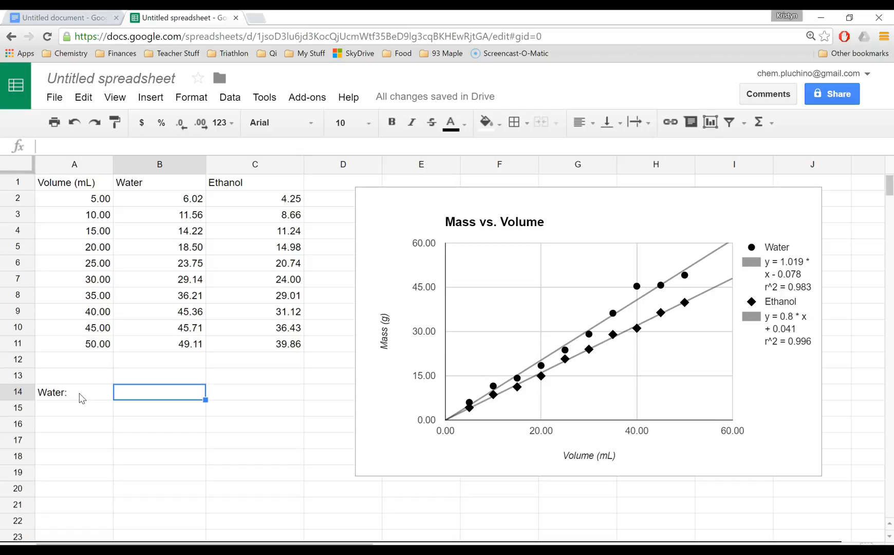
pyautogui.write('y =')
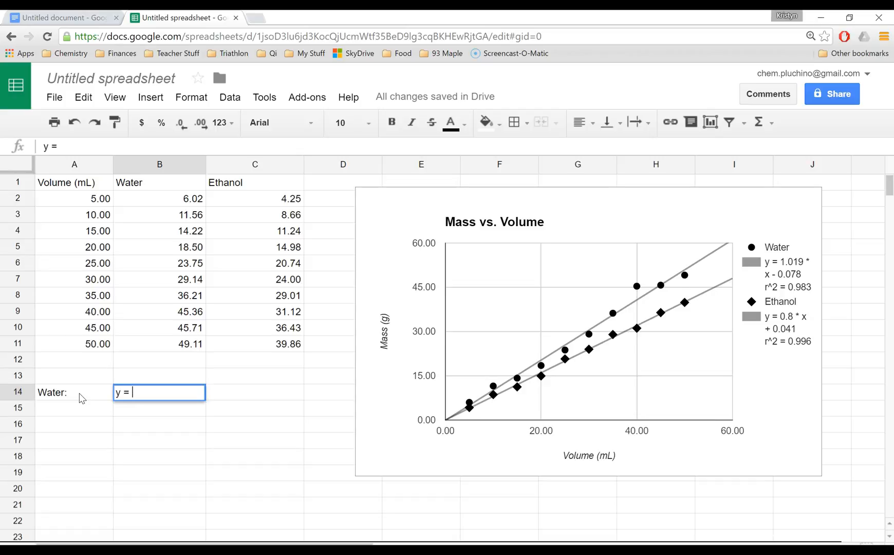
pyautogui.write('mx+b')
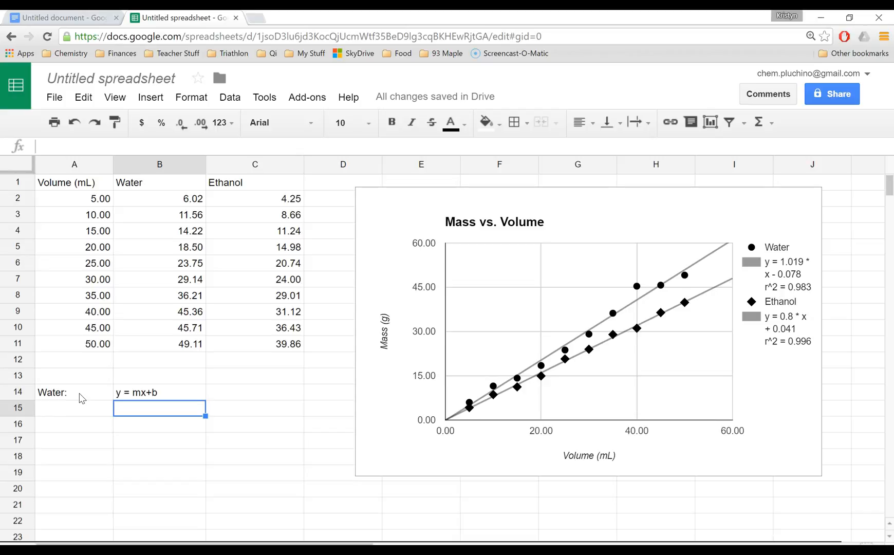
pyautogui.moveTo(394, 359)
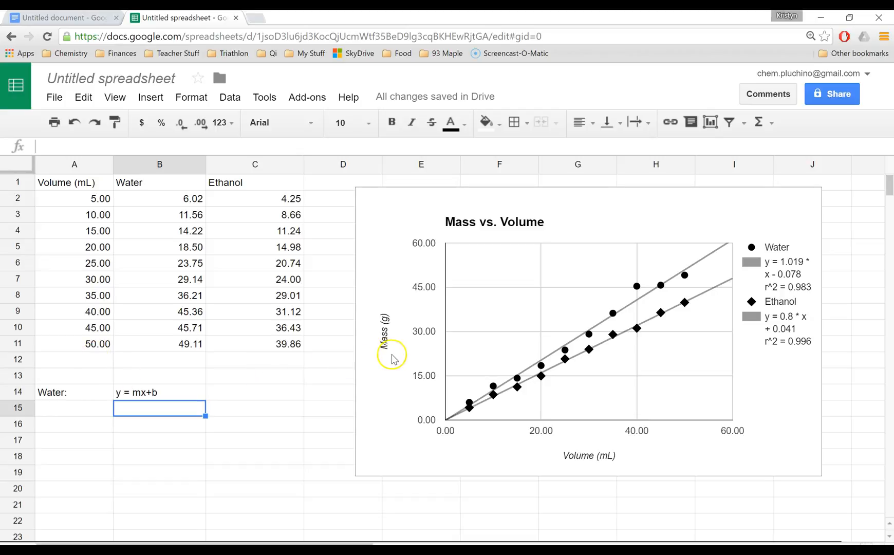
# Enter 'mass = slope (volume) + y-intercept' in B15.
pyautogui.write('mass =')
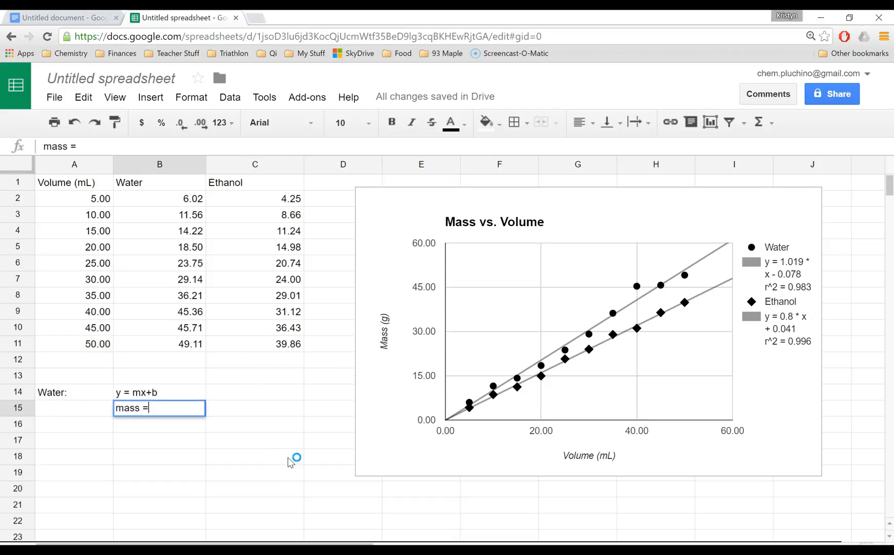
pyautogui.write('slope (')
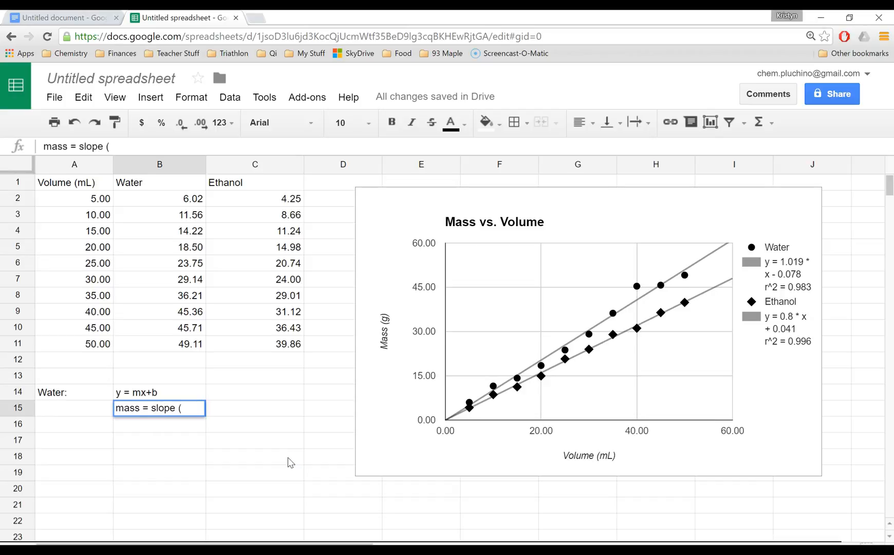
pyautogui.write('vol')
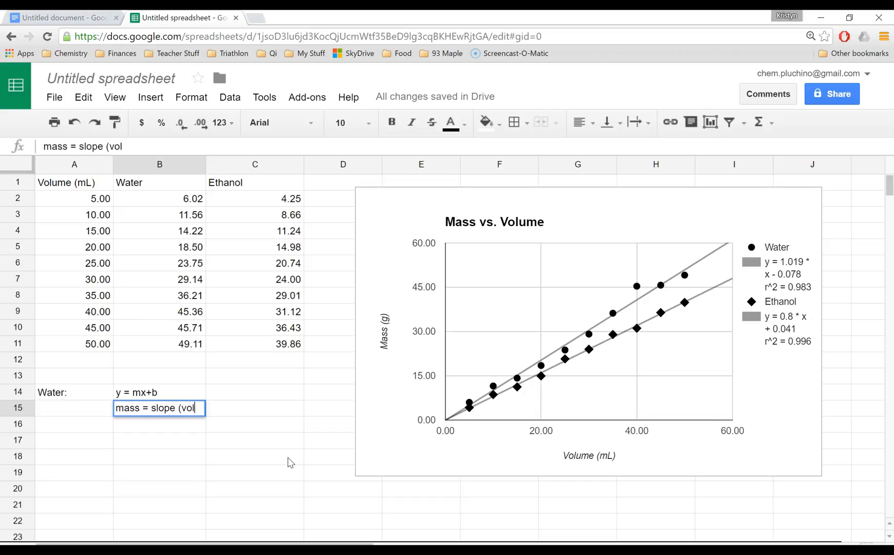
pyautogui.write('ume)')
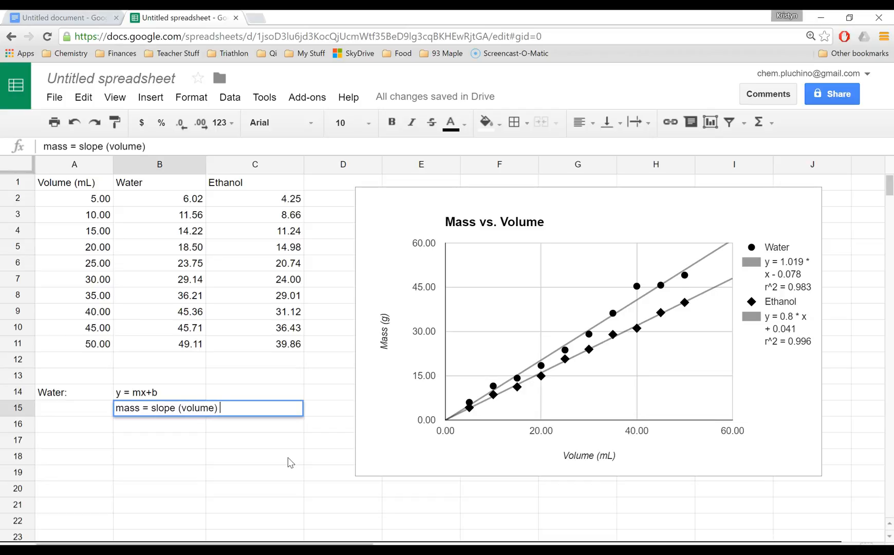
pyautogui.write('+ y-intercept')
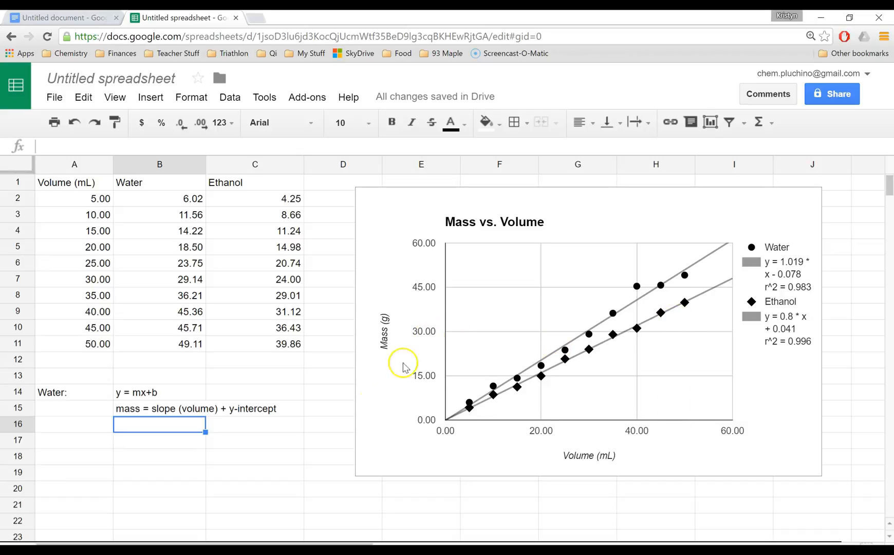
pyautogui.moveTo(207, 525)
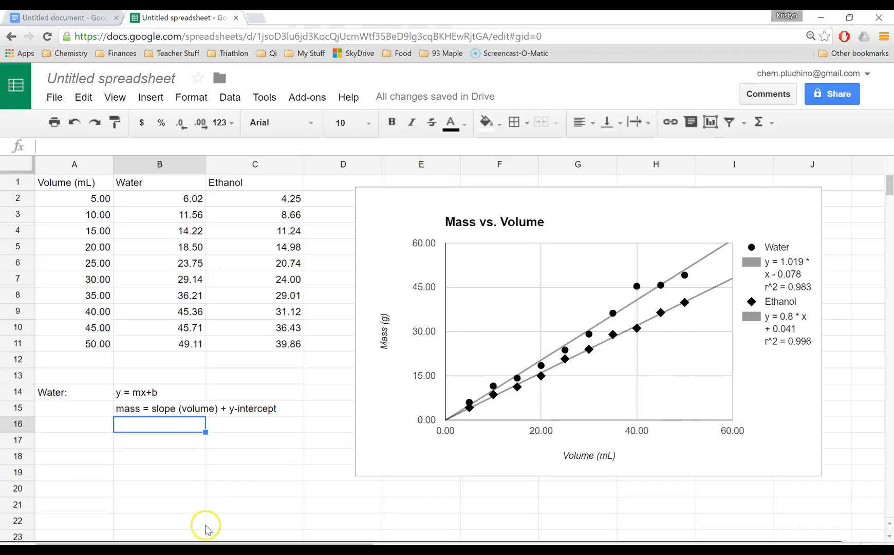
pyautogui.moveTo(213, 521)
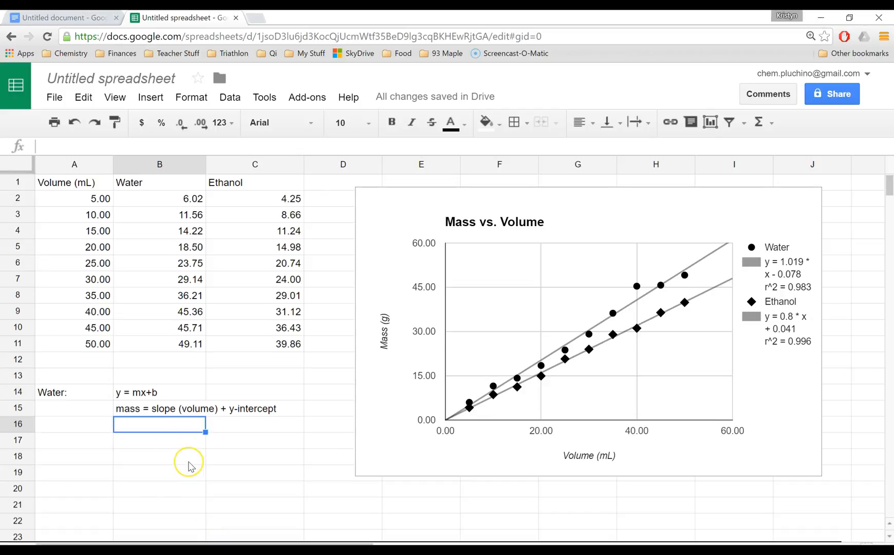
pyautogui.moveTo(786, 281)
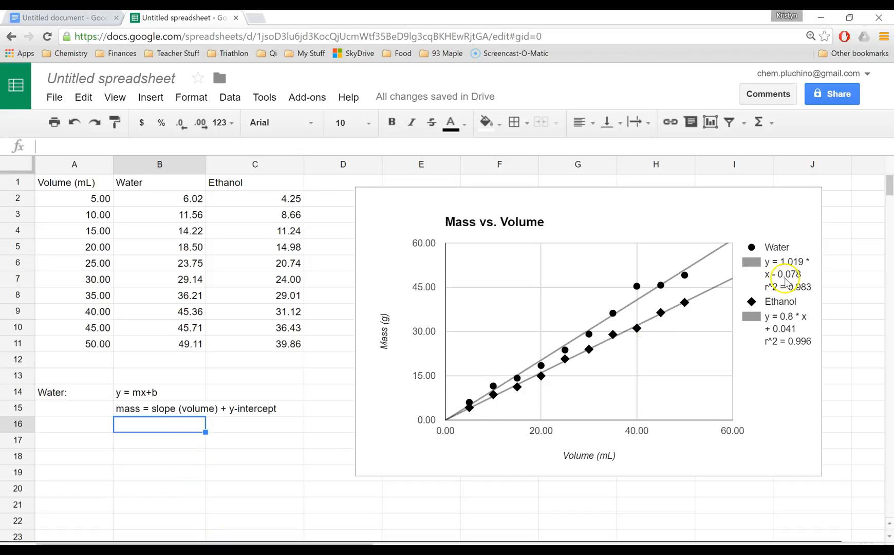
pyautogui.moveTo(173, 499)
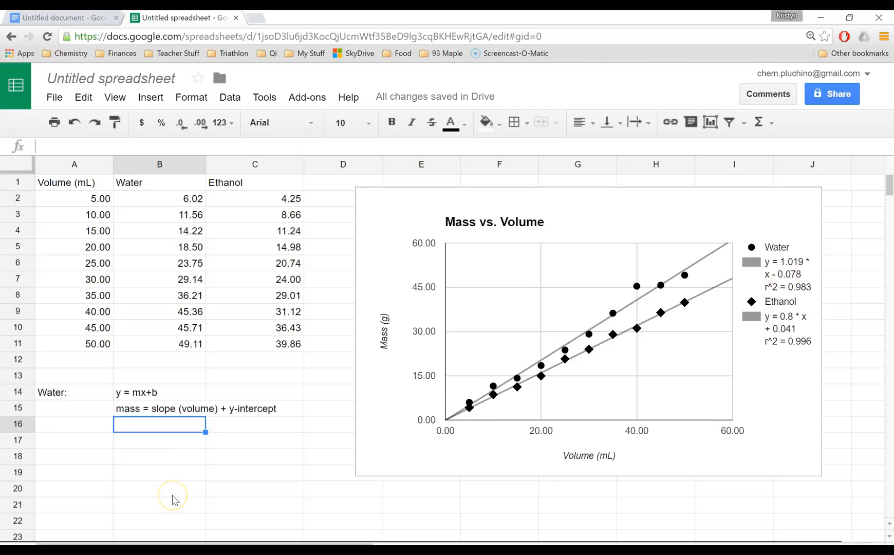
# Write the water trendline as 'y = 1.02 x - 0.0780' beneath the notes.
pyautogui.write('y =')
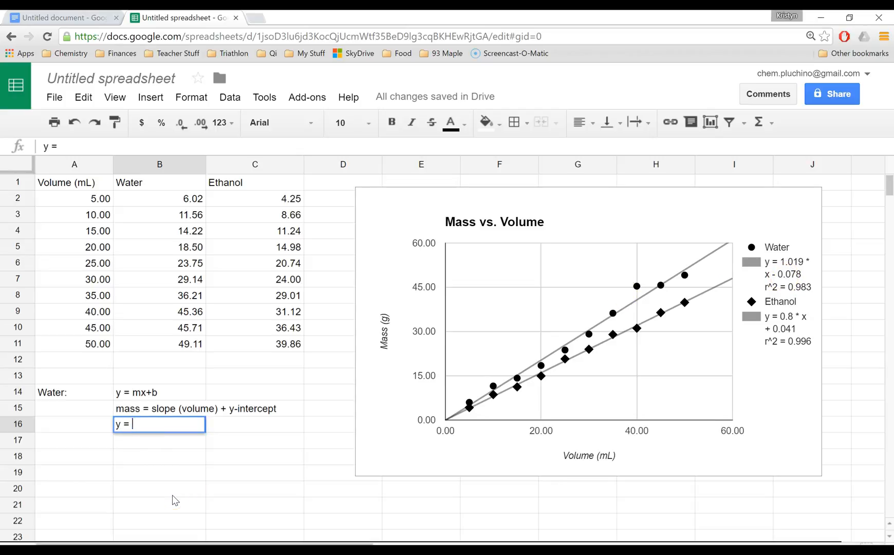
pyautogui.write('1.0')
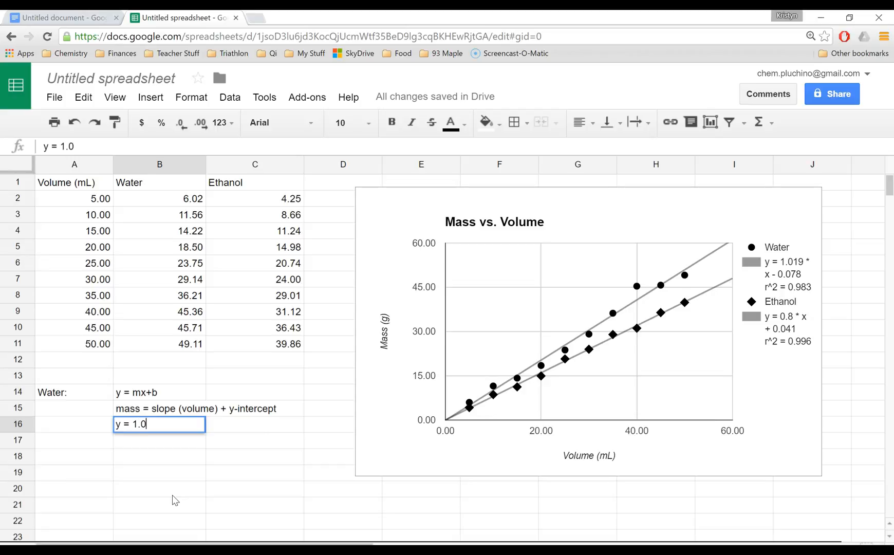
pyautogui.write('19')
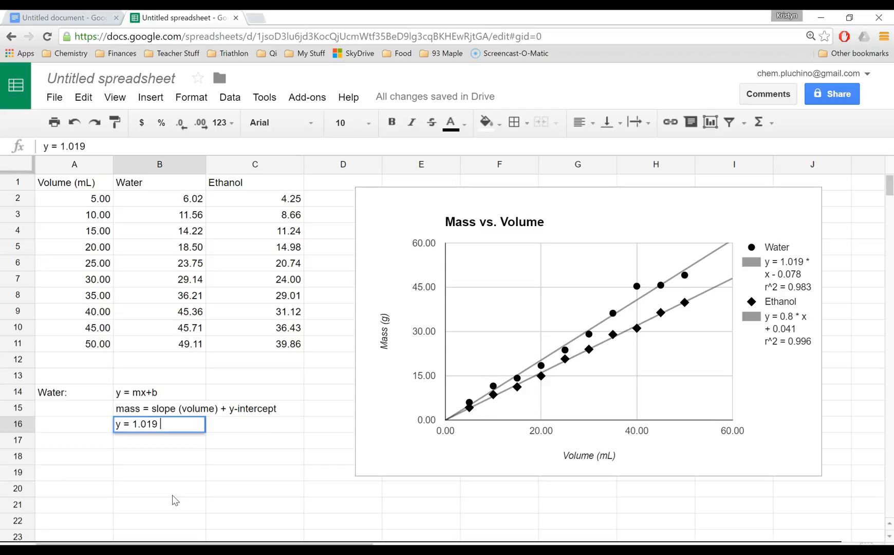
pyautogui.write('x')
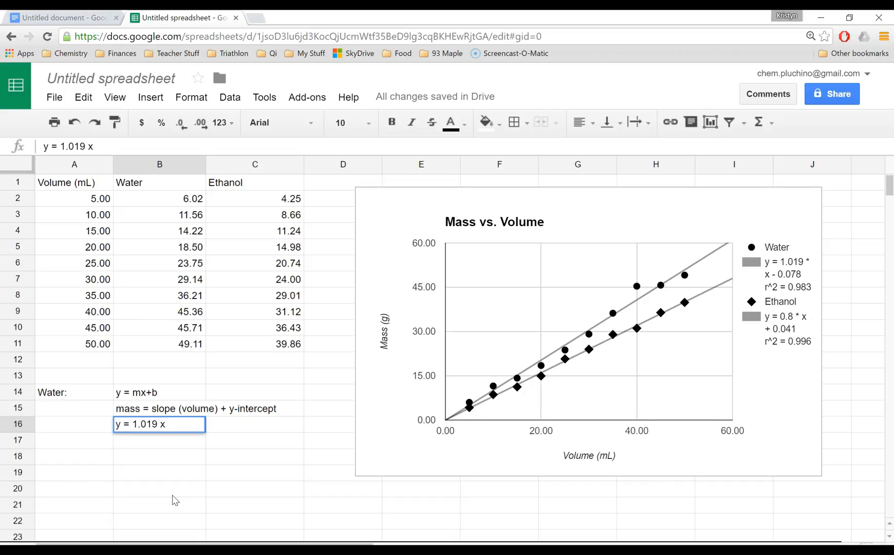
pyautogui.write('-')
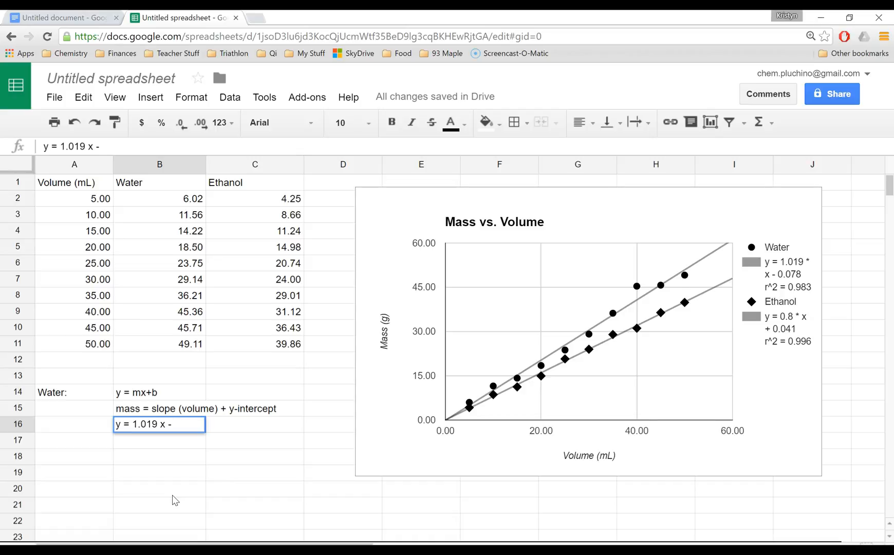
pyautogui.write('0.07')
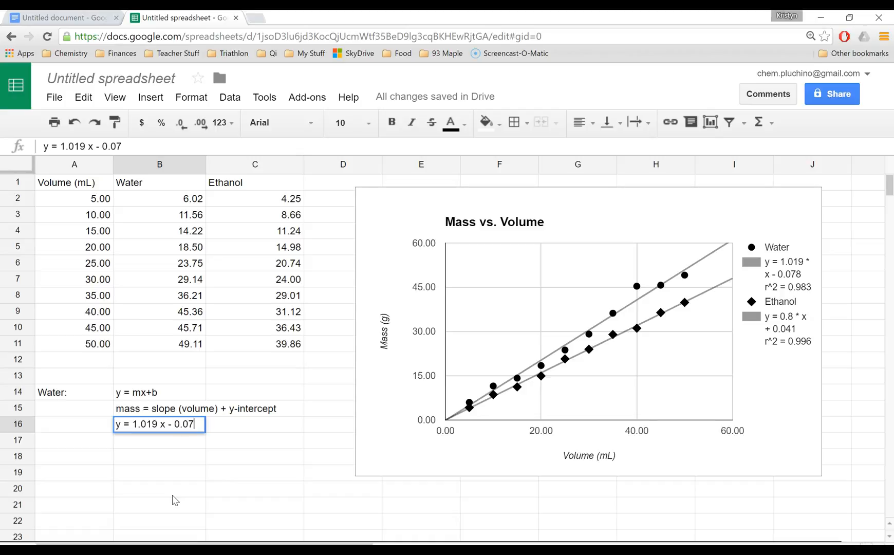
pyautogui.write('8')
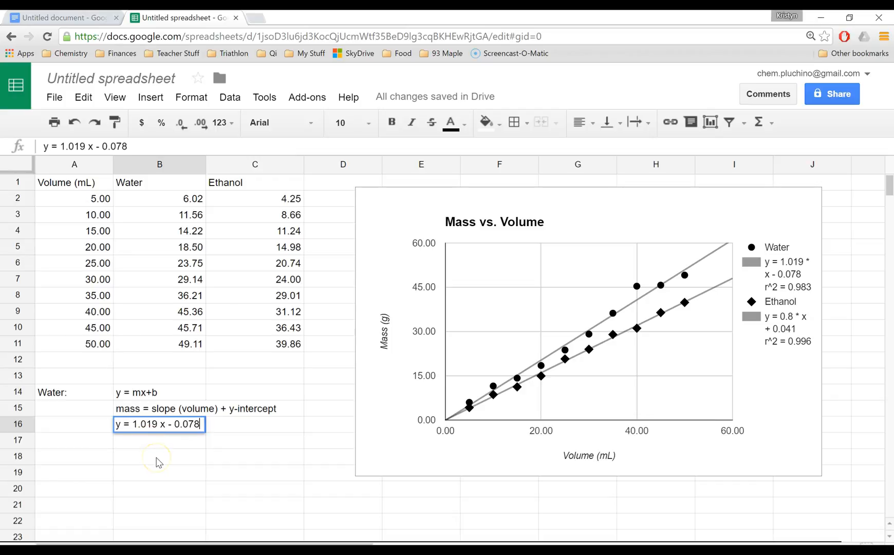
pyautogui.write('0')
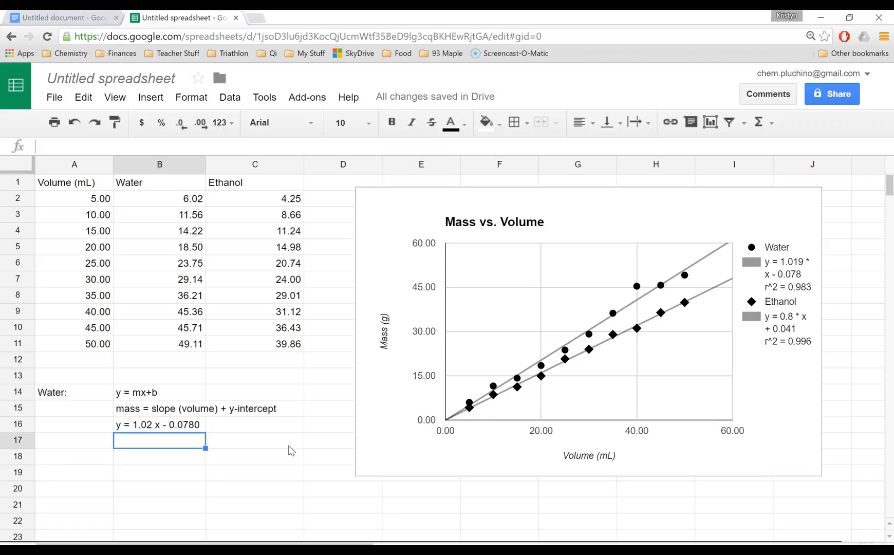
# Enter 'mass = 1.02 (volume) - 0.0780' in B17 and begin repeating 'mass' in B18.
pyautogui.write('mass = 1.02 (volume')
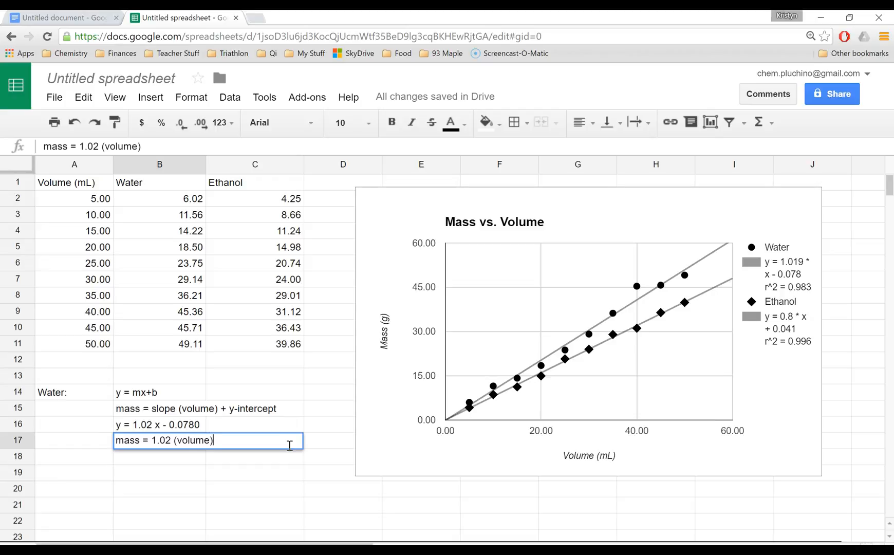
pyautogui.write('-')
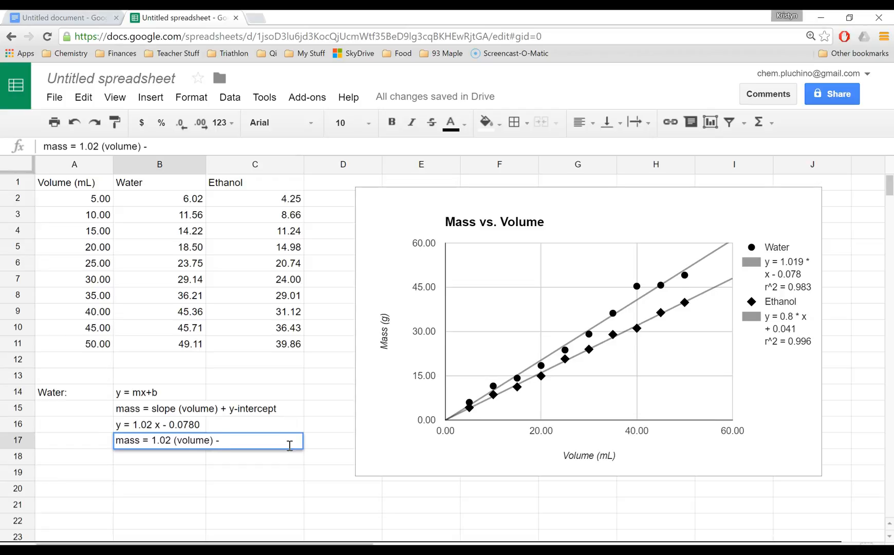
pyautogui.write('0.0')
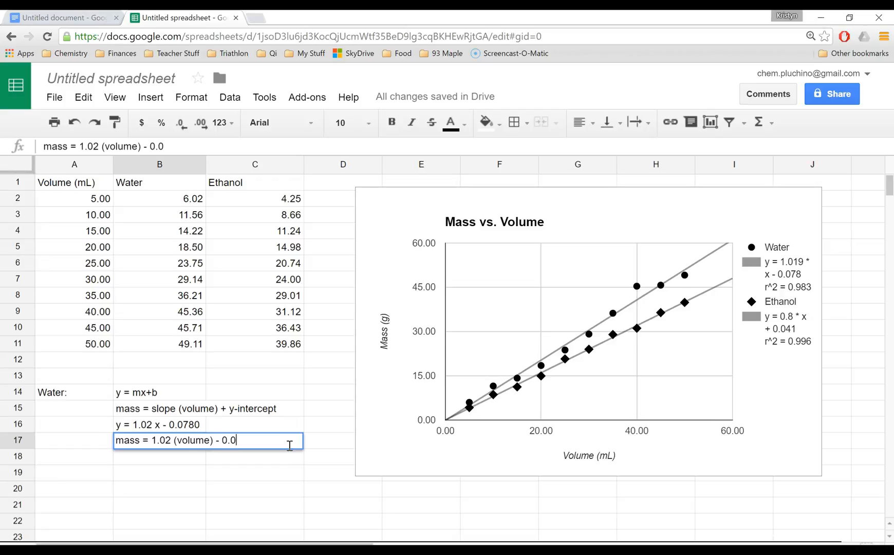
pyautogui.write('780')
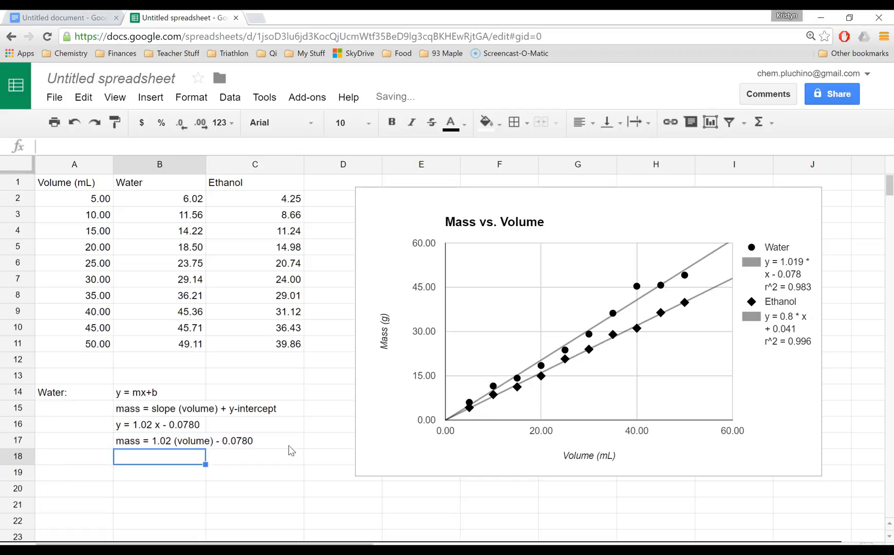
pyautogui.write('mass = 1.02')
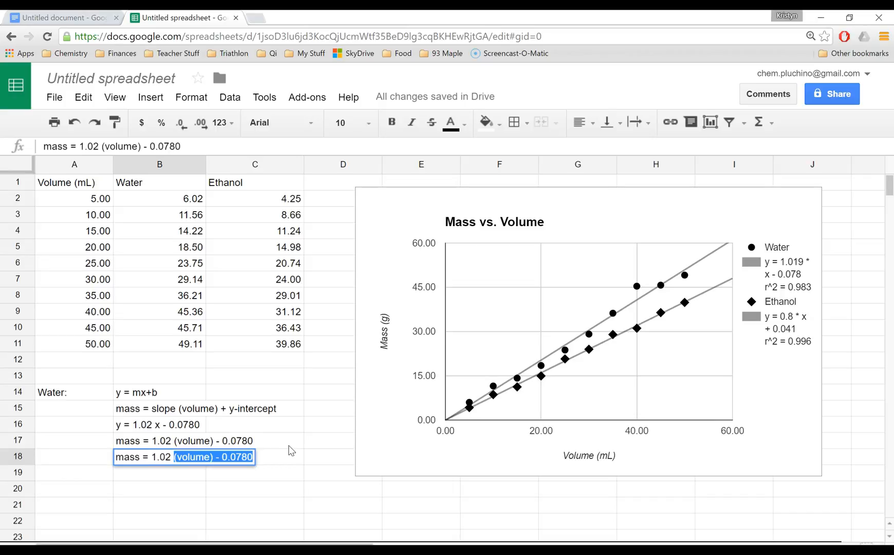
# Complete B18 as the worked example 'mass = 1.02 (56.00 mL) - 0.0780'.
pyautogui.write('56')
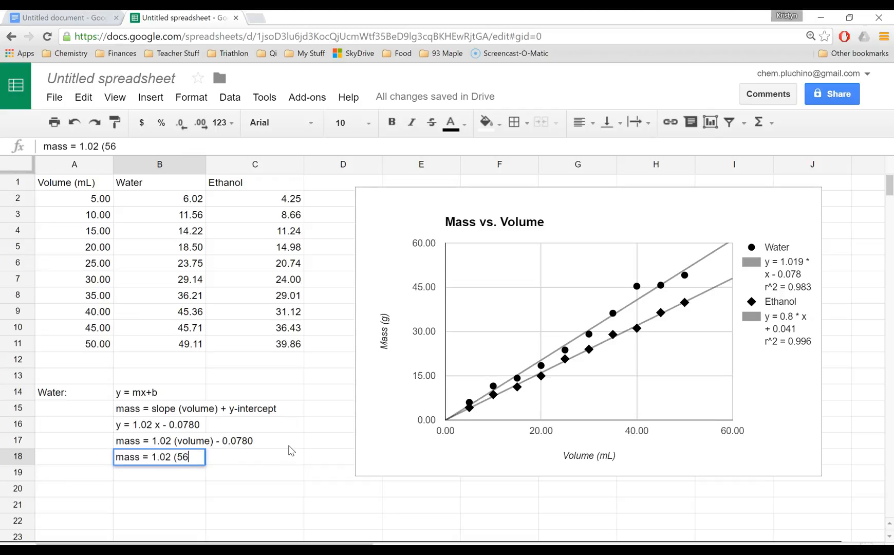
pyautogui.write('.00 mL) -')
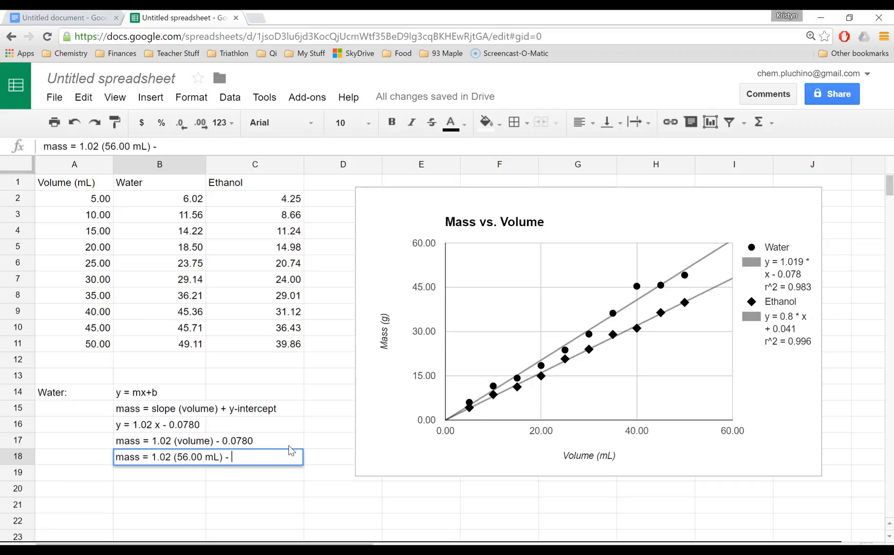
pyautogui.write('0.0')
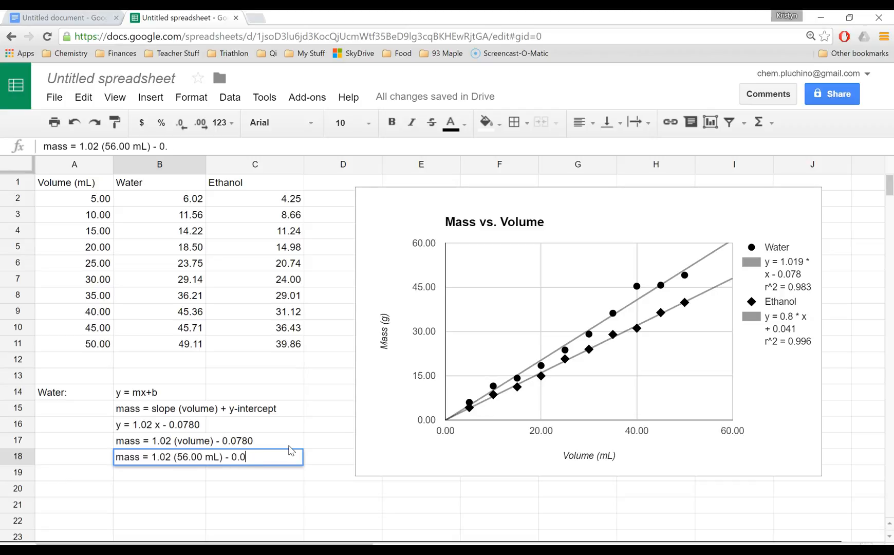
pyautogui.write('780')
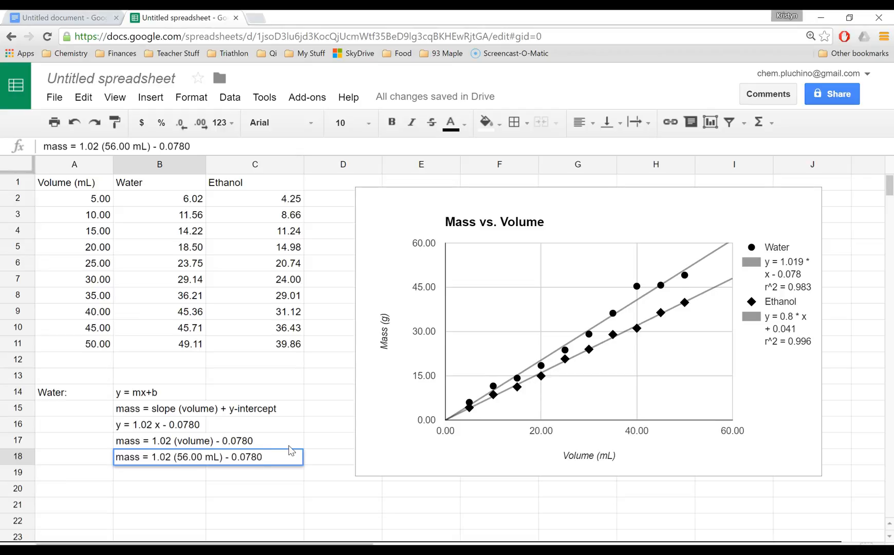
pyautogui.moveTo(707, 440)
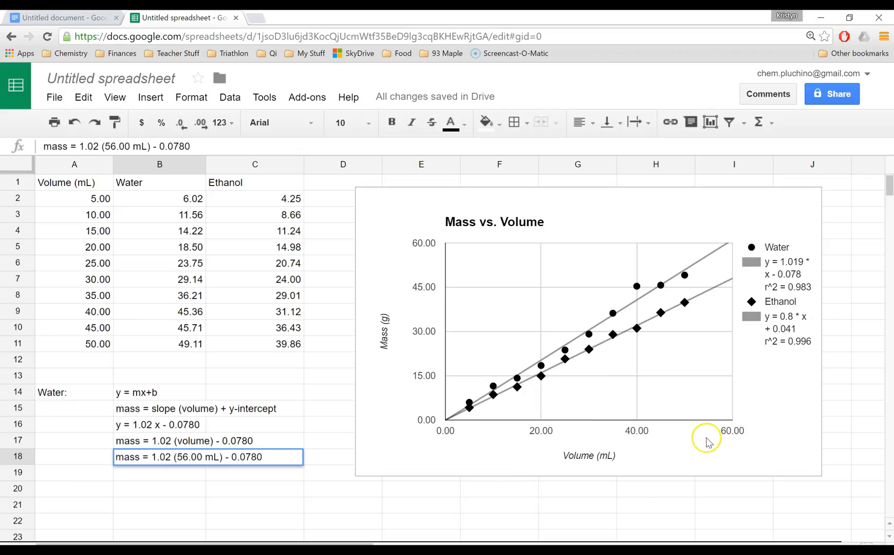
pyautogui.press('enter')
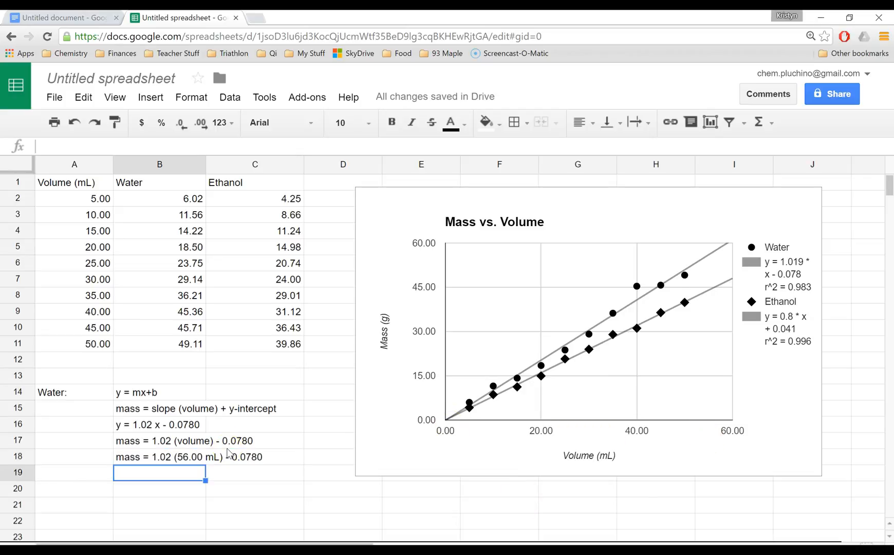
pyautogui.moveTo(650, 227)
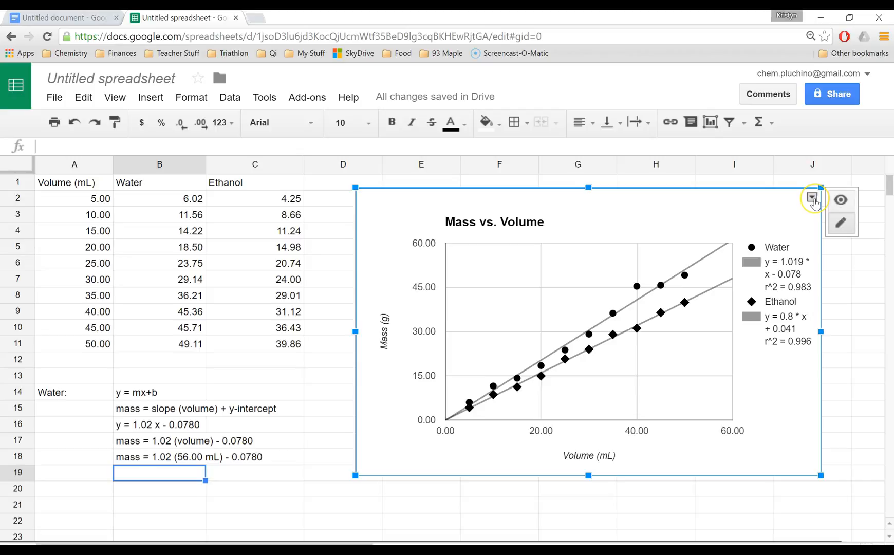
# Copy the Mass vs. Volume chart and switch to the Google Doc.
pyautogui.click(811, 199)
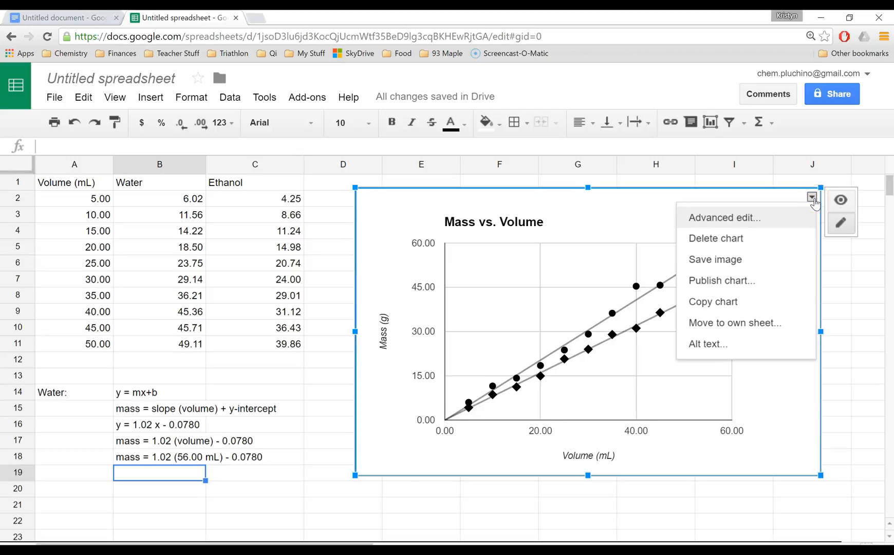
pyautogui.moveTo(725, 302)
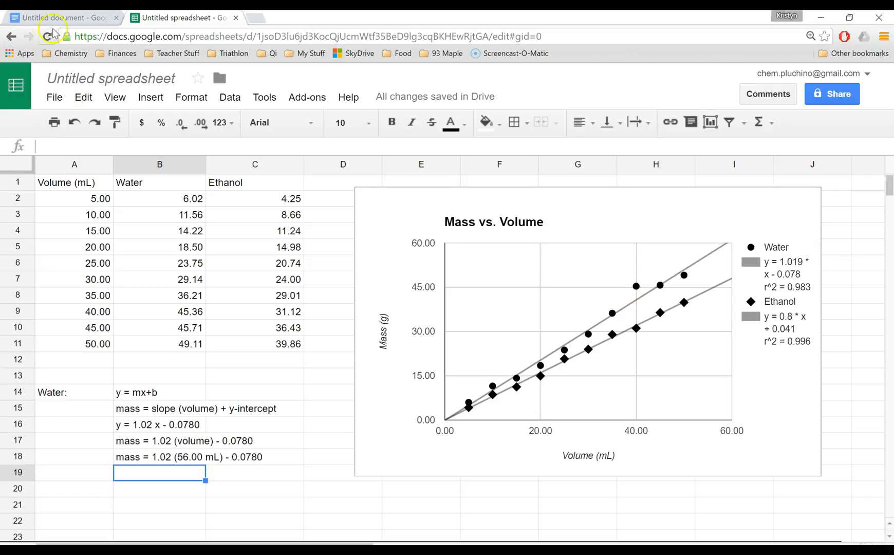
pyautogui.click(63, 18)
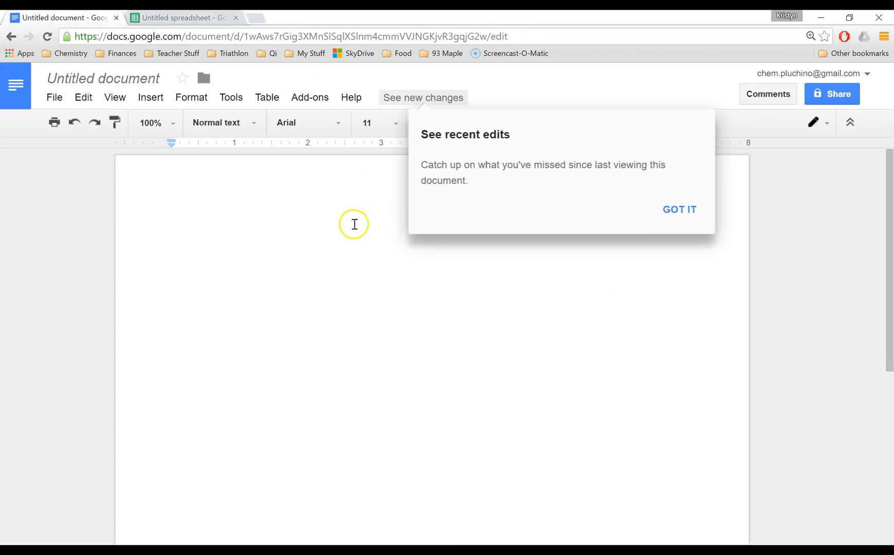
pyautogui.click(678, 209)
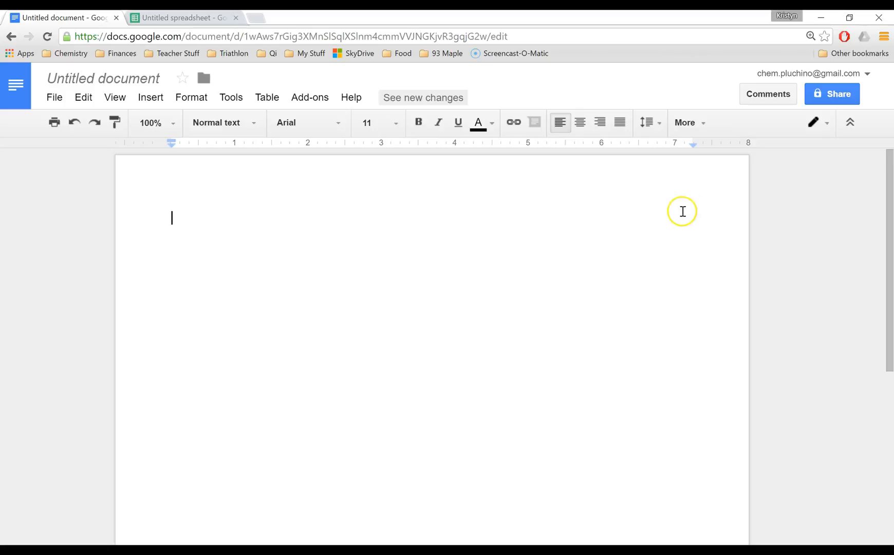
pyautogui.moveTo(461, 230)
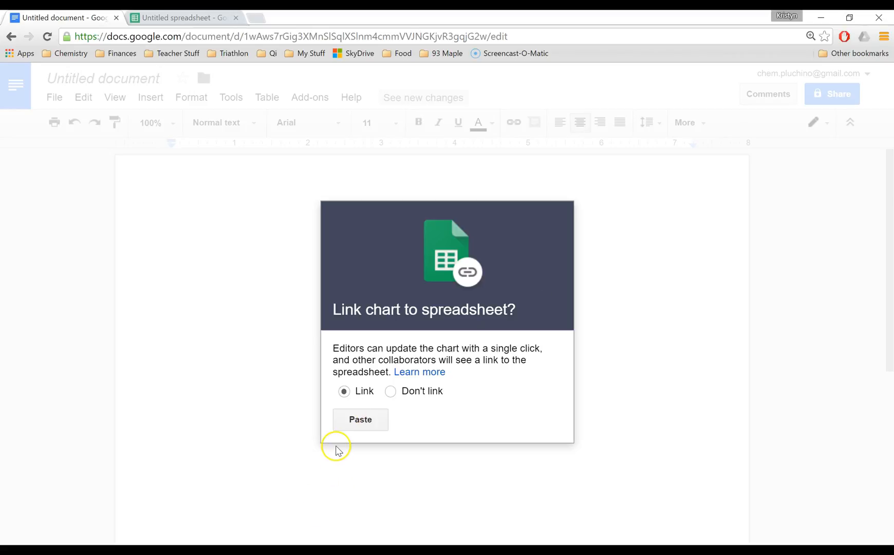
# Paste the chart into the Doc linked to the spreadsheet, then return to Sheets.
pyautogui.click(359, 419)
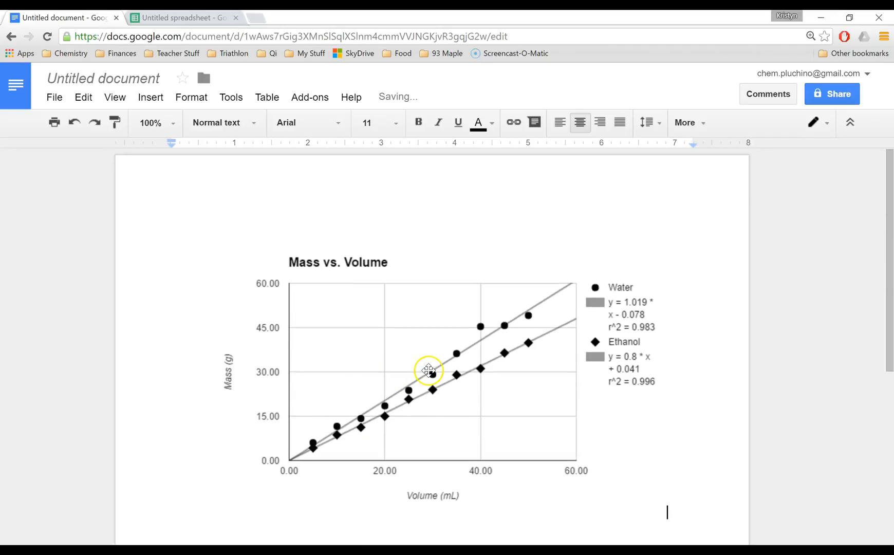
pyautogui.click(432, 371)
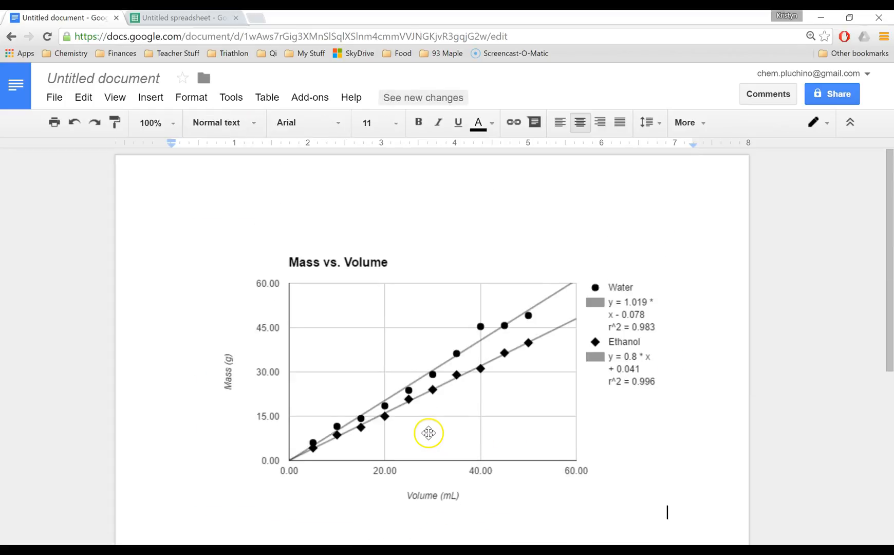
pyautogui.click(183, 18)
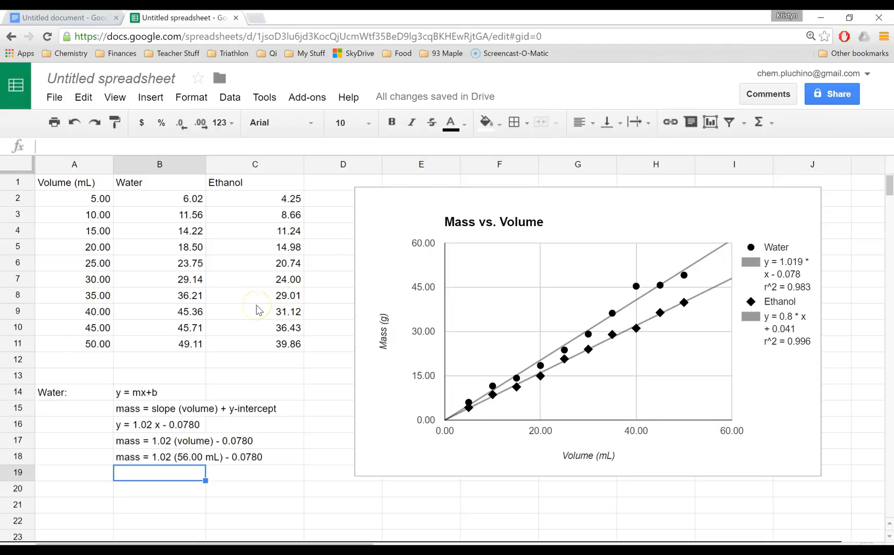
pyautogui.moveTo(271, 283)
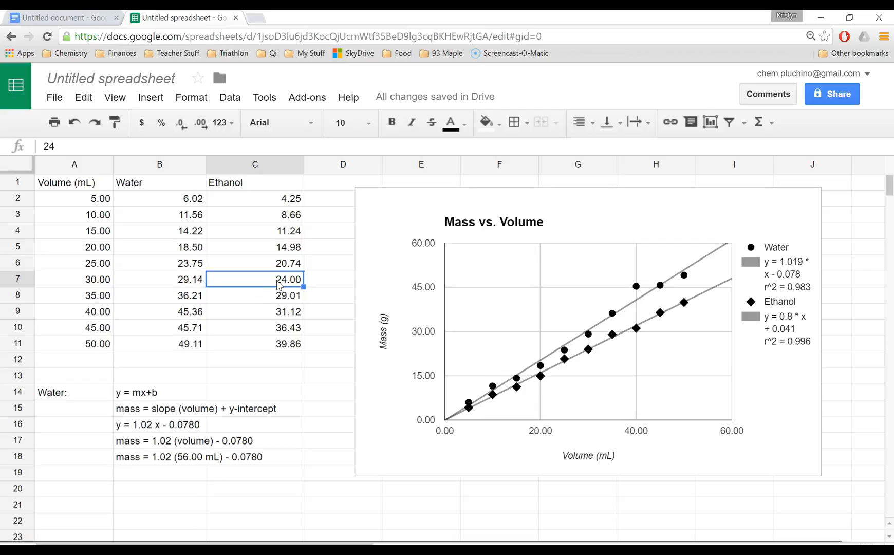
# Change the 30 mL ethanol mass to 50.00 and switch to the Google Doc.
pyautogui.write('50.')
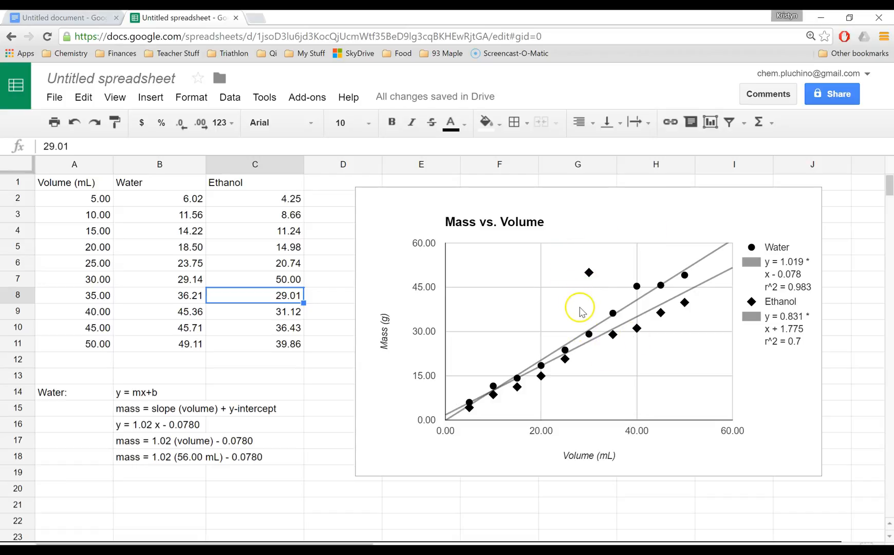
pyautogui.click(62, 18)
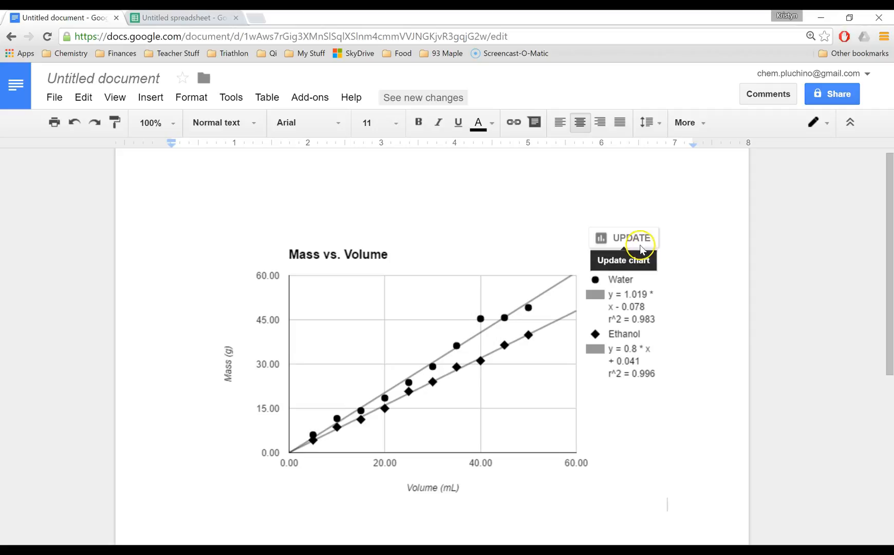
# Update the linked chart to show the 50.00 outlier and r² = 0.7 ethanol trendline.
pyautogui.click(624, 237)
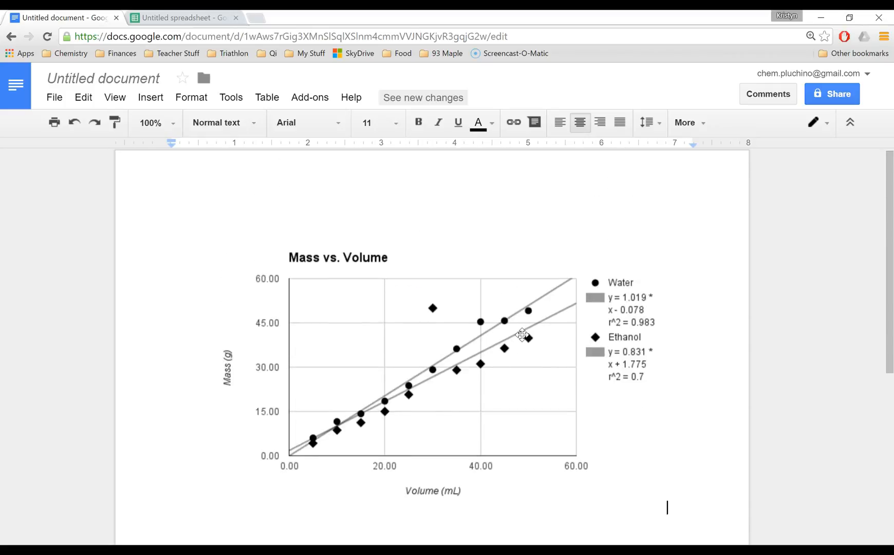
pyautogui.click(183, 18)
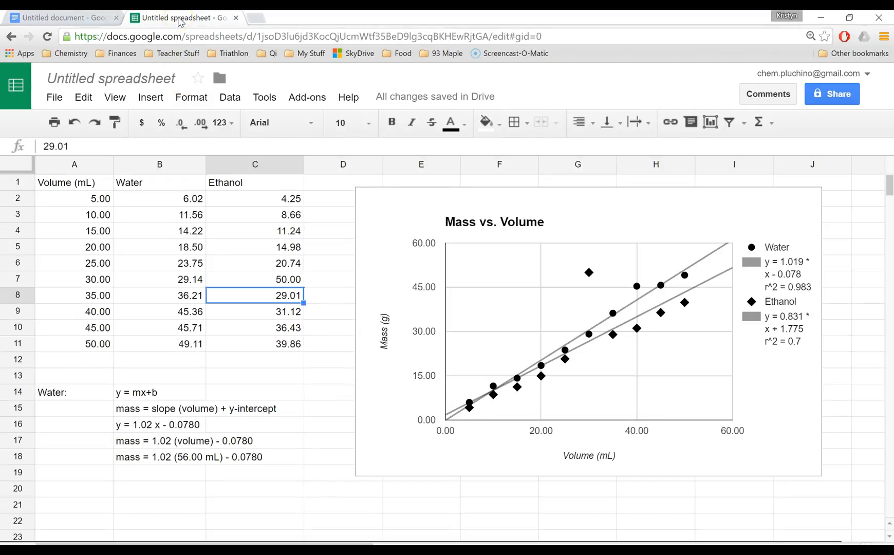